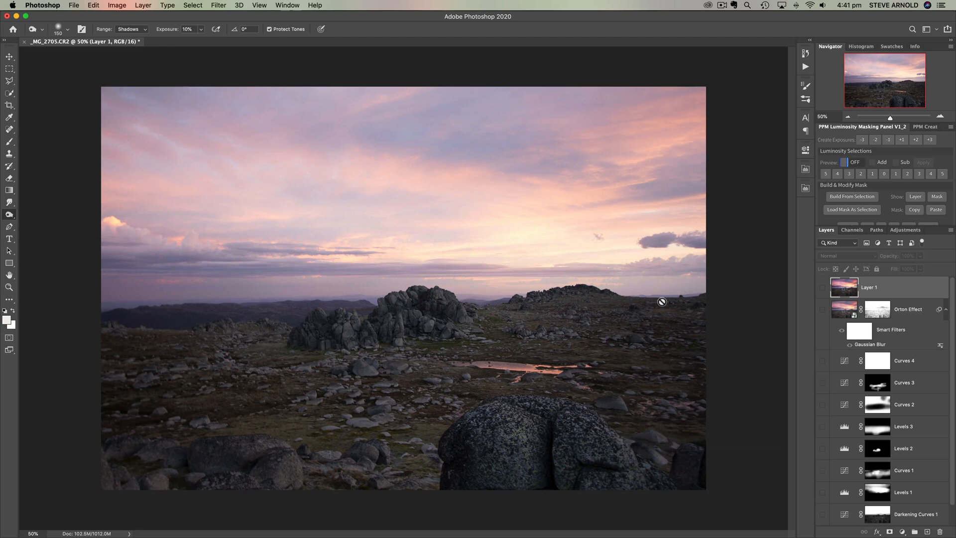
pyautogui.moveTo(404, 330)
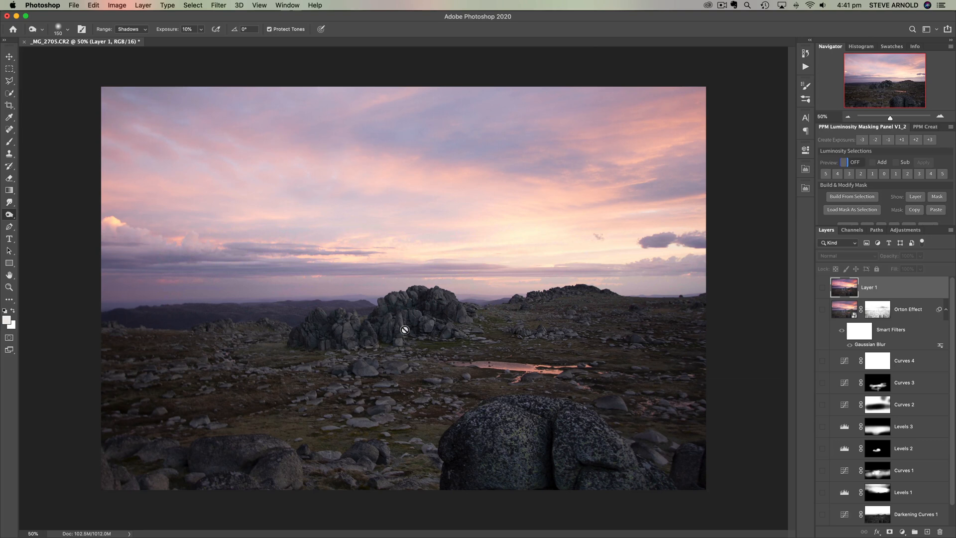
pyautogui.moveTo(209, 325)
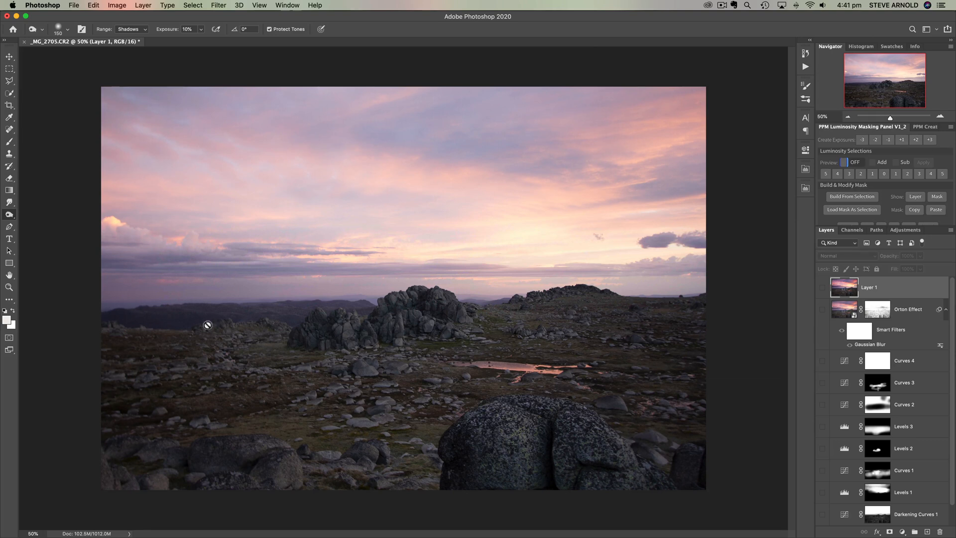
pyautogui.moveTo(180, 448)
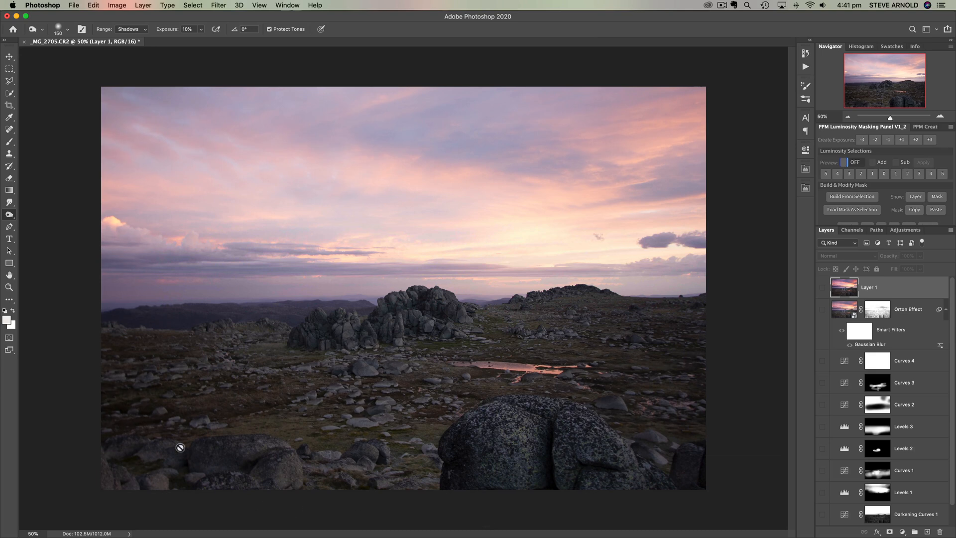
pyautogui.moveTo(199, 388)
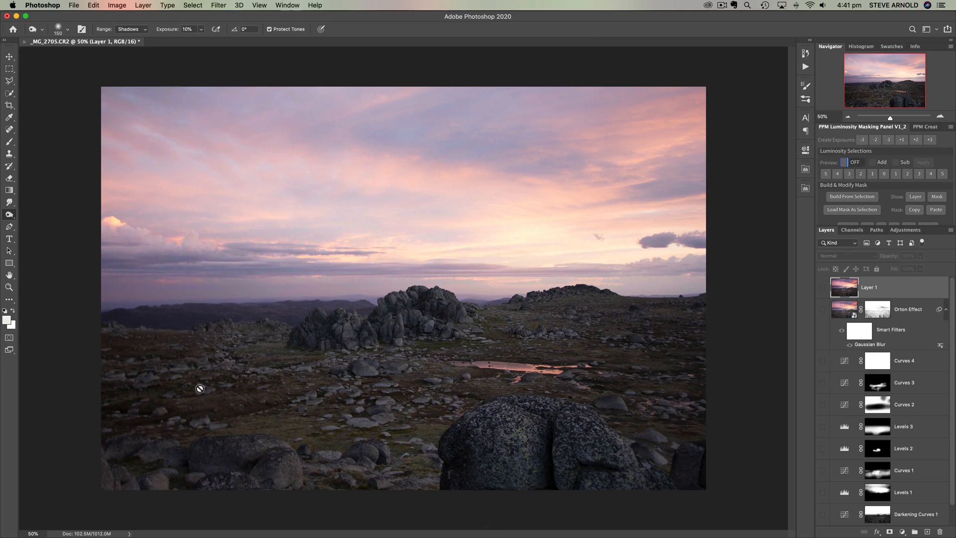
pyautogui.moveTo(154, 413)
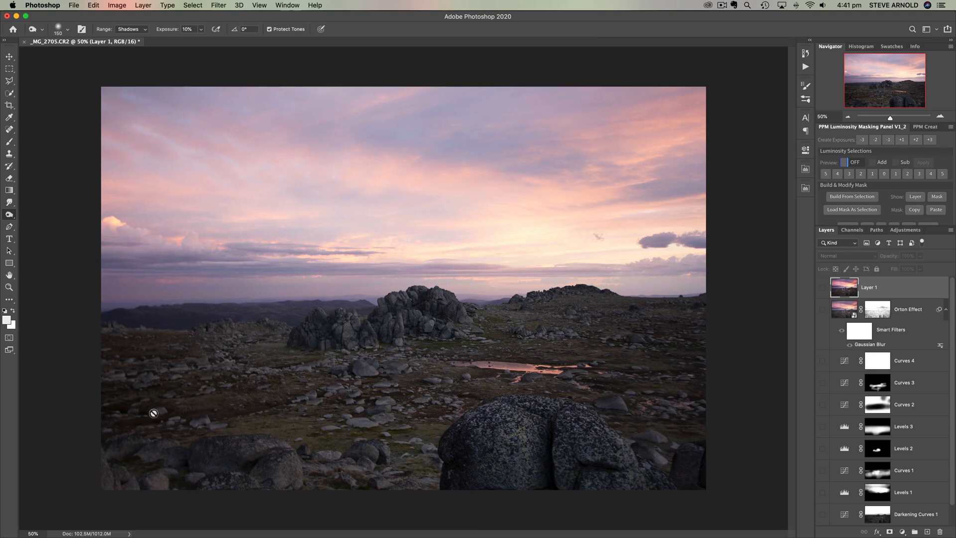
pyautogui.moveTo(235, 336)
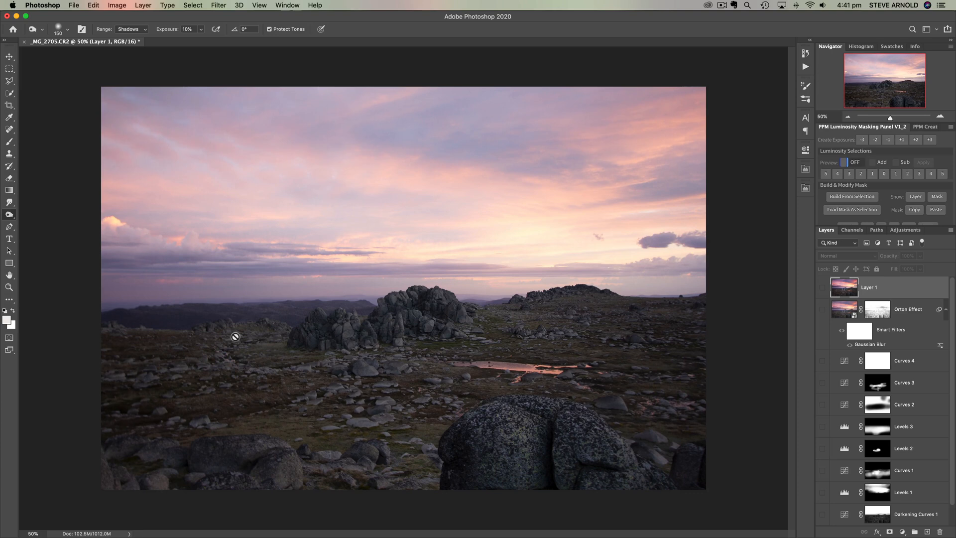
pyautogui.moveTo(604, 419)
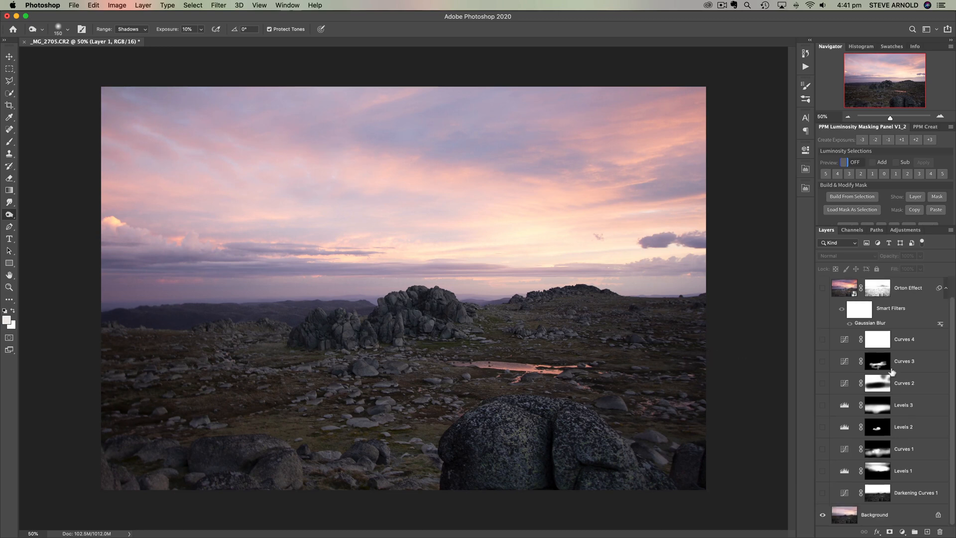
pyautogui.moveTo(877, 383)
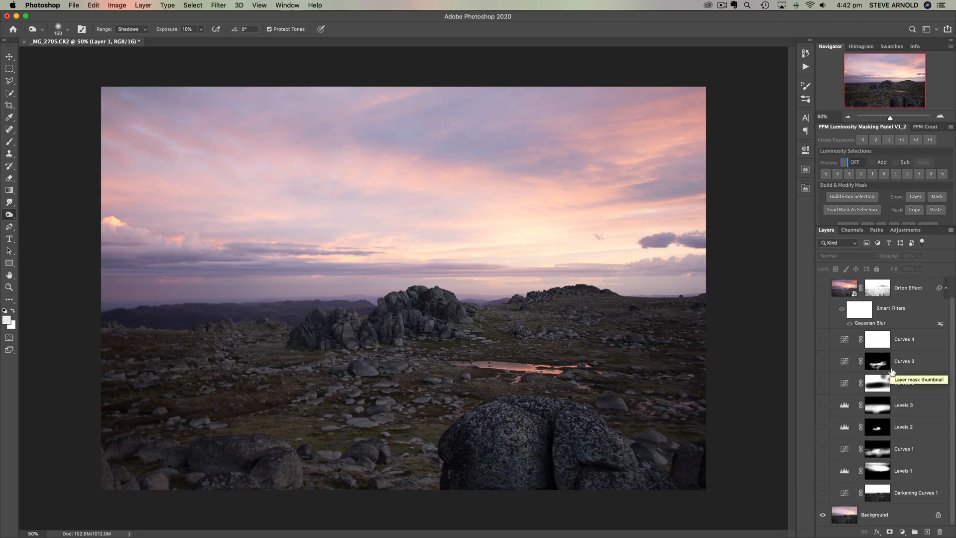
pyautogui.moveTo(838, 379)
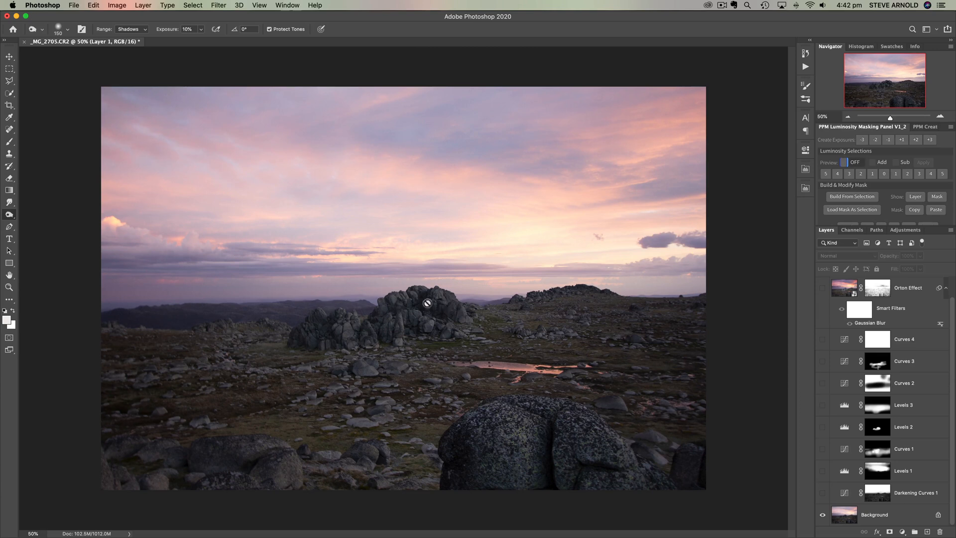
pyautogui.moveTo(414, 285)
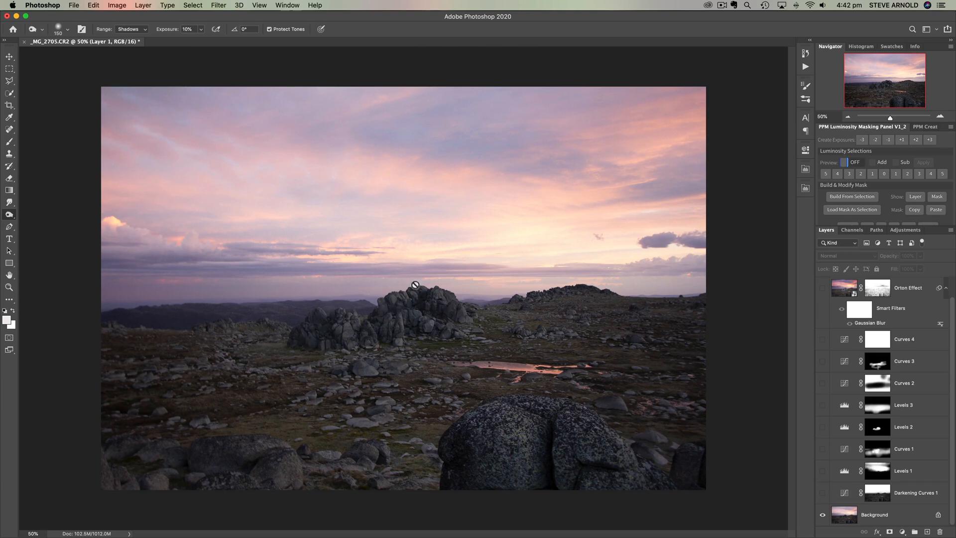
pyautogui.moveTo(457, 334)
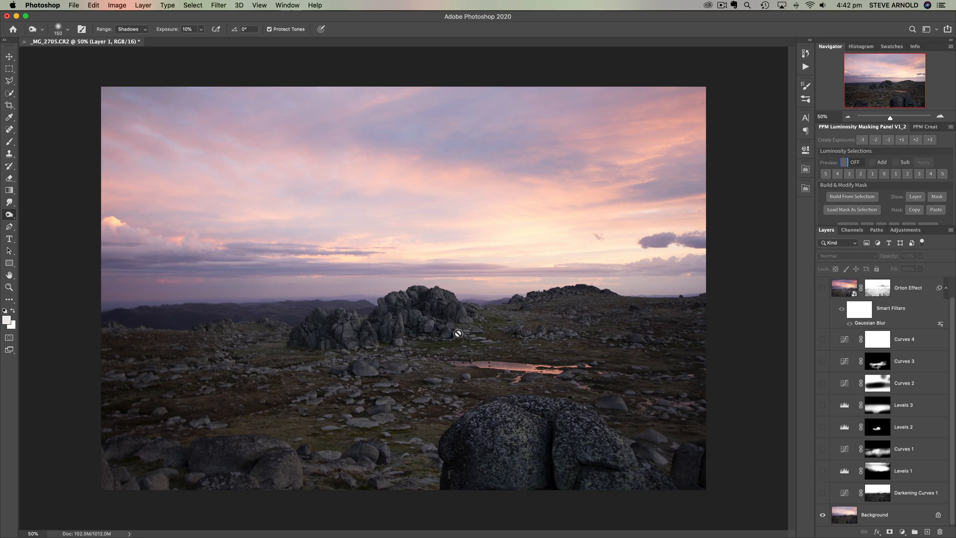
pyautogui.moveTo(335, 341)
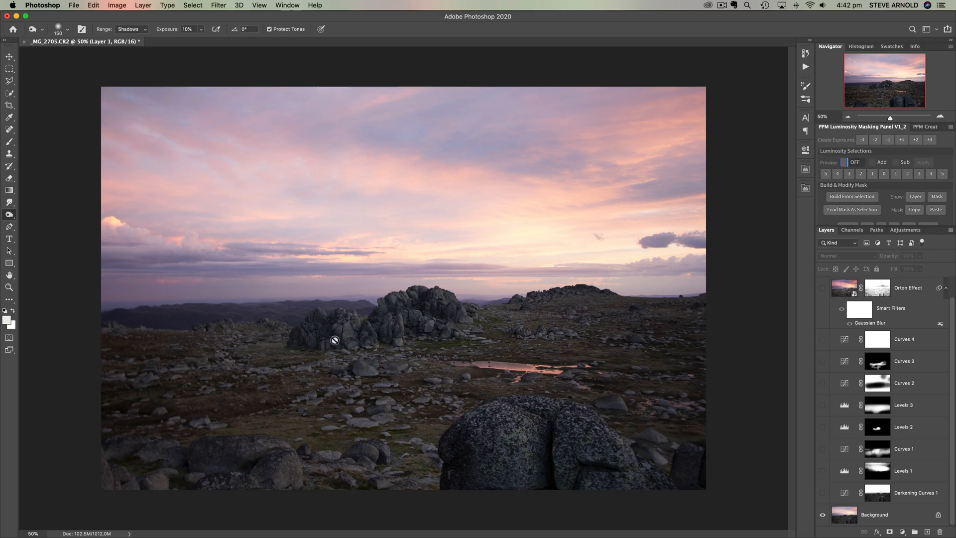
pyautogui.moveTo(637, 352)
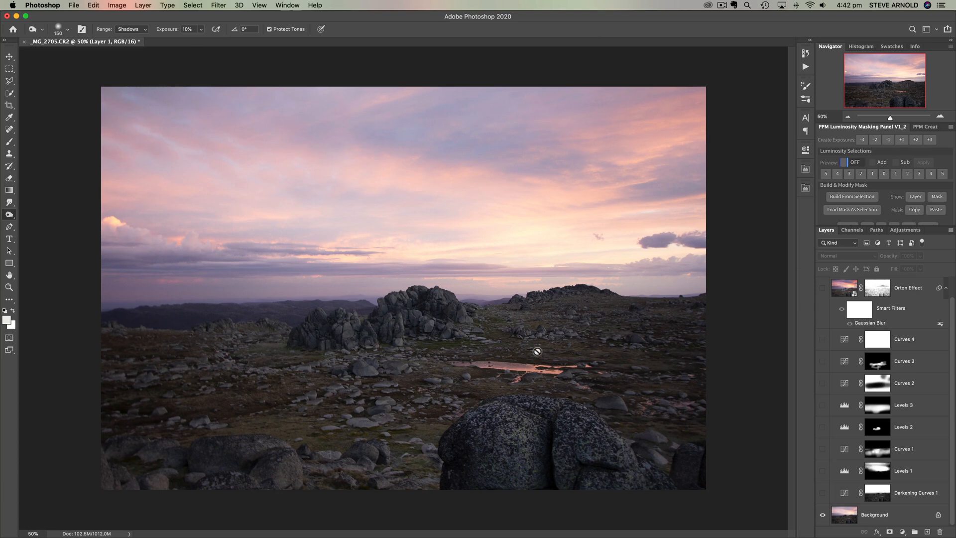
pyautogui.moveTo(533, 344)
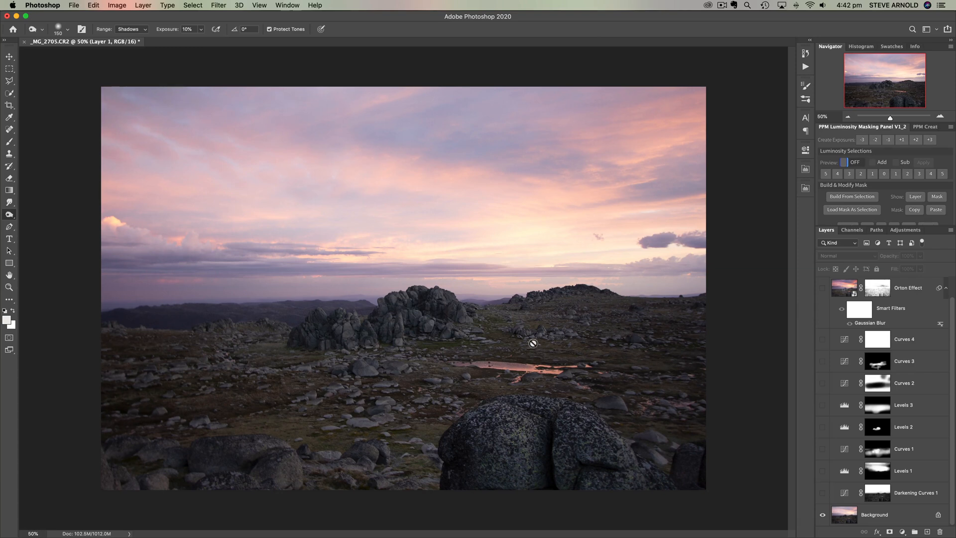
pyautogui.moveTo(467, 310)
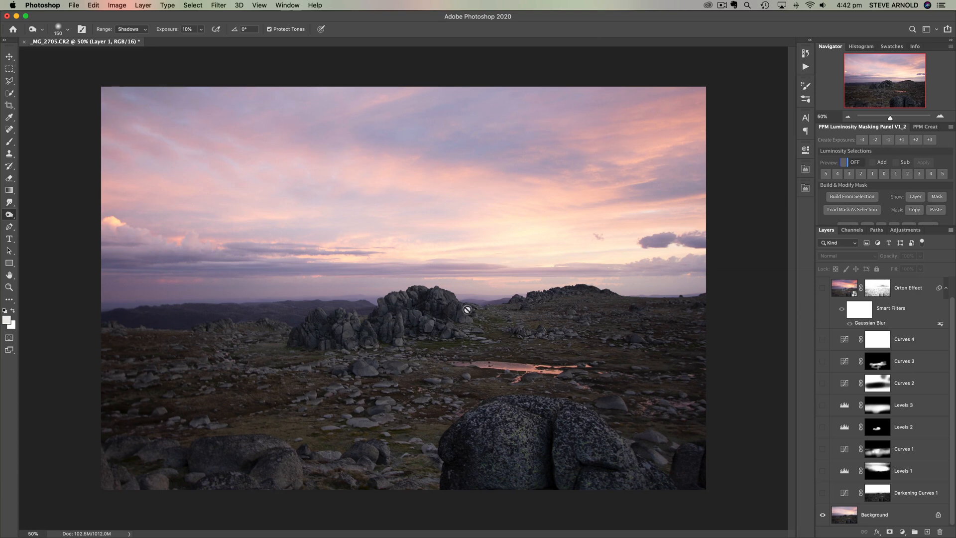
pyautogui.moveTo(435, 300)
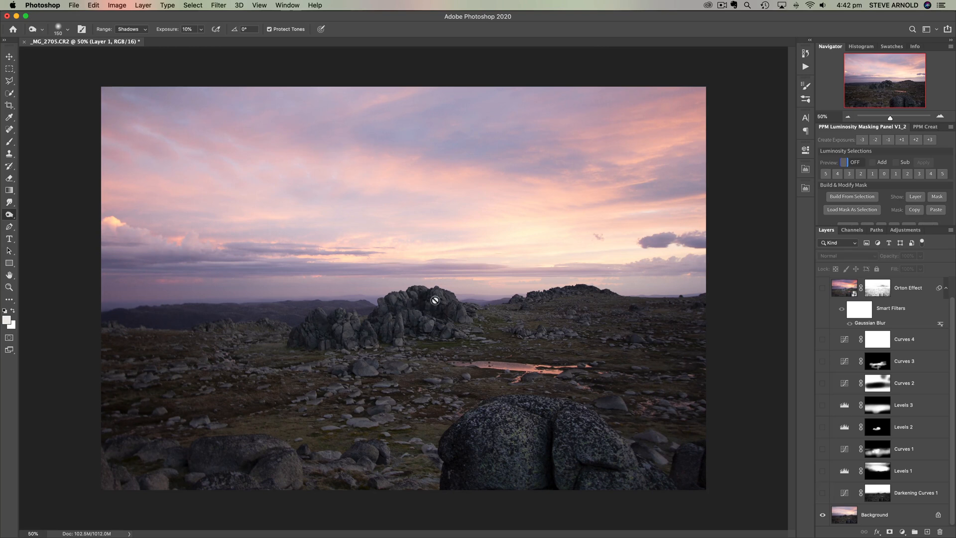
pyautogui.moveTo(494, 318)
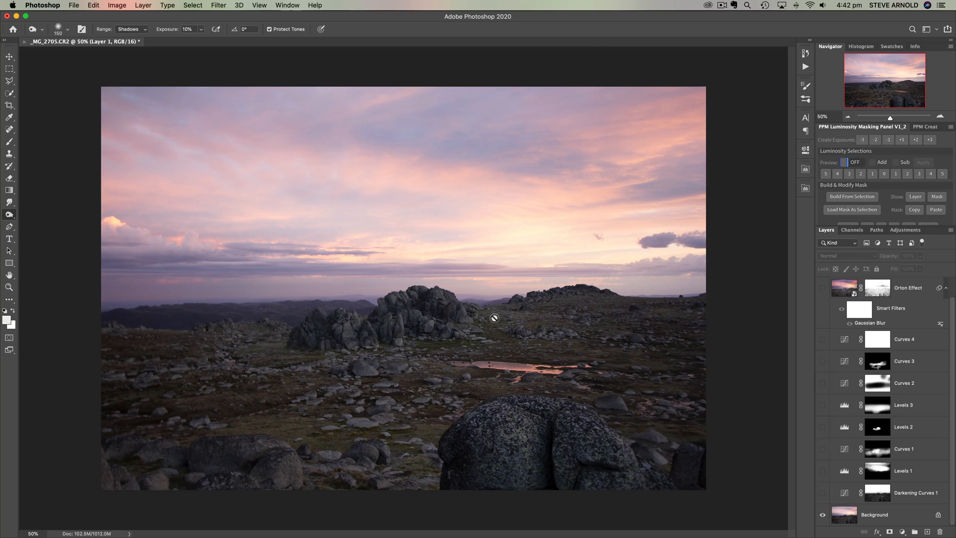
pyautogui.moveTo(381, 368)
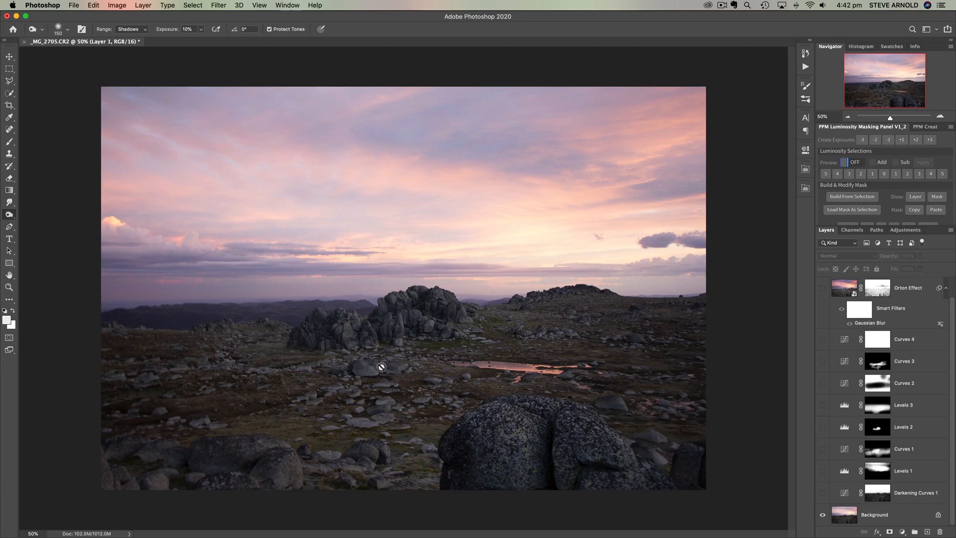
pyautogui.moveTo(322, 357)
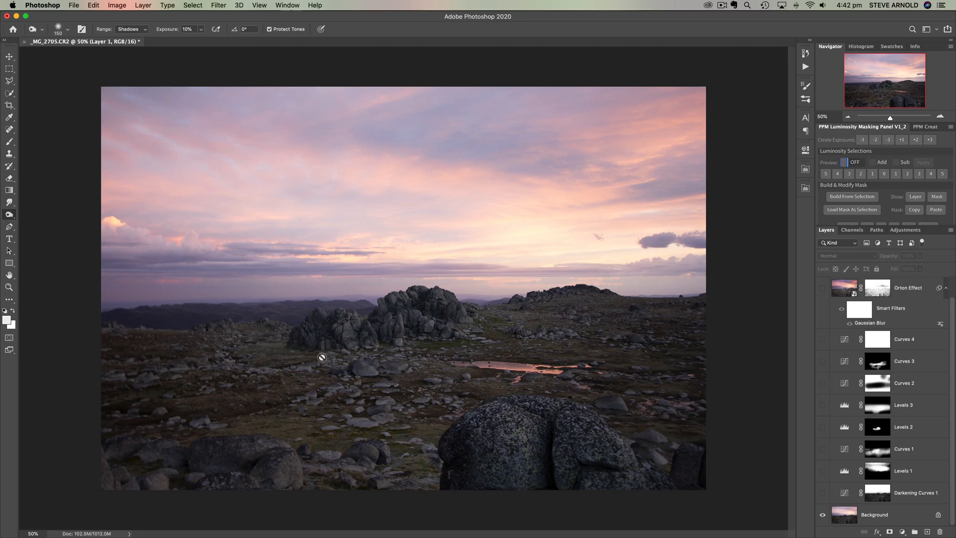
pyautogui.moveTo(501, 295)
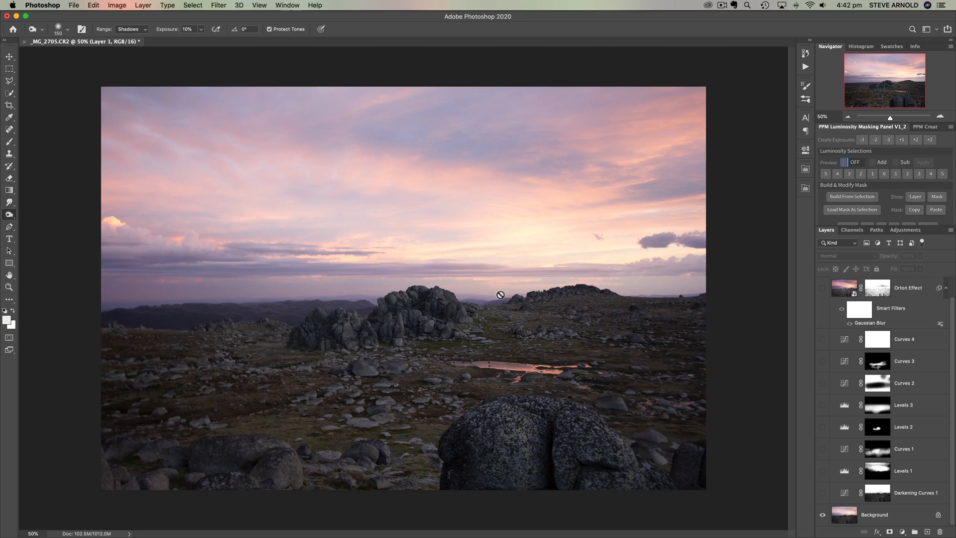
pyautogui.moveTo(323, 302)
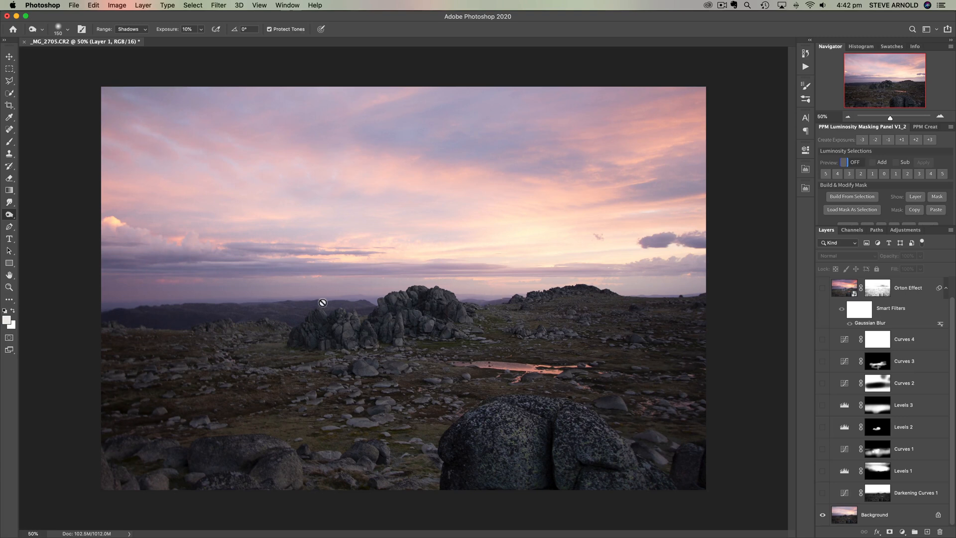
pyautogui.moveTo(449, 259)
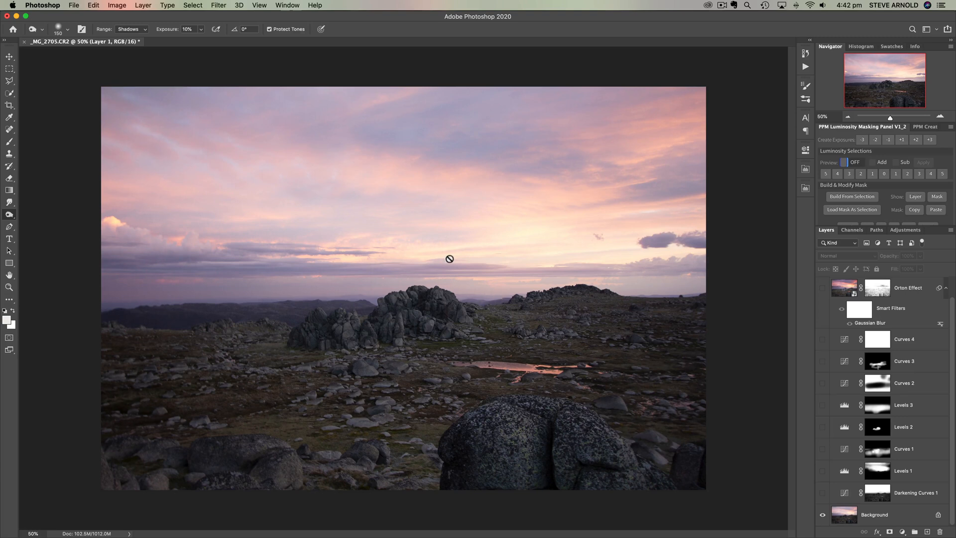
pyautogui.moveTo(654, 360)
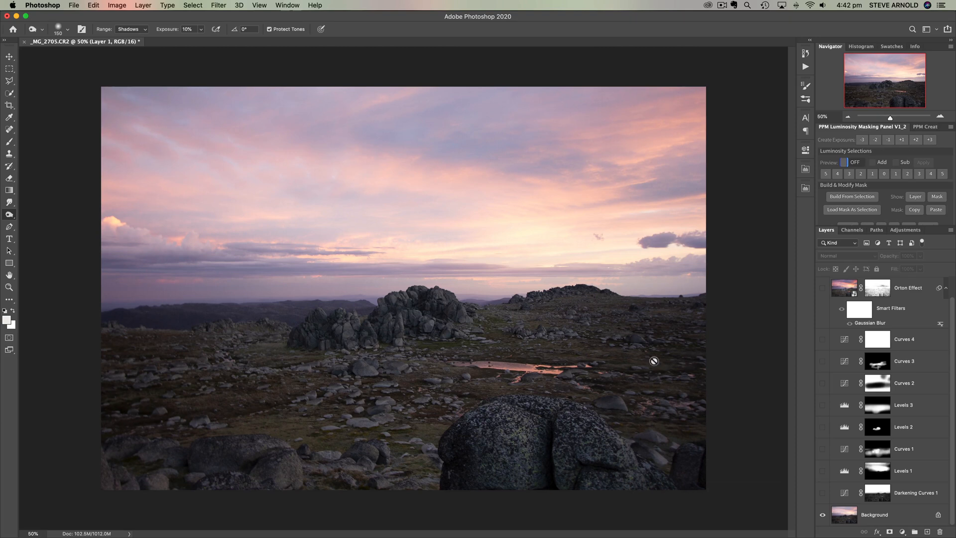
pyautogui.moveTo(844, 495)
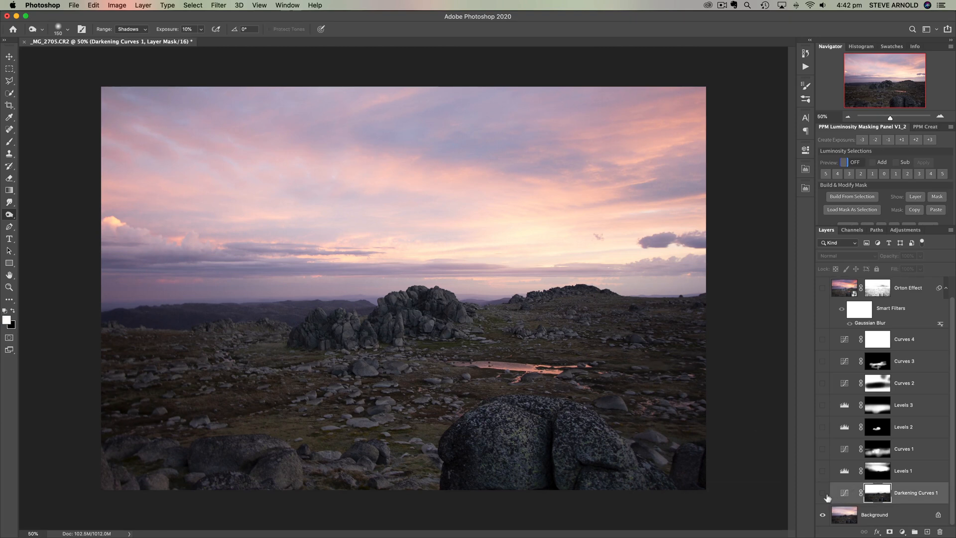
# Enable Darkening Curves 1, pull its curve slightly lower, and review its luminosity mask and before/after.
pyautogui.click(821, 492)
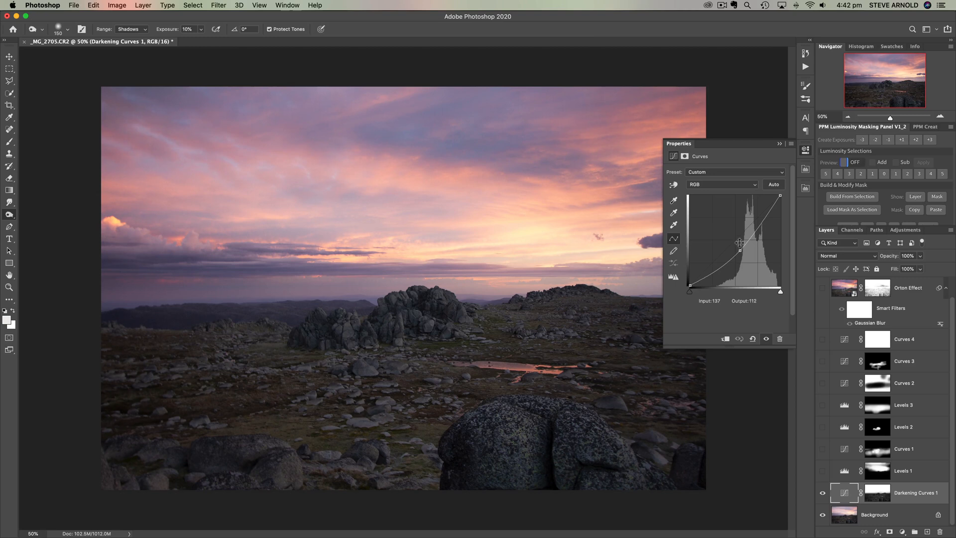
pyautogui.moveTo(740, 242); pyautogui.dragTo(744, 250)
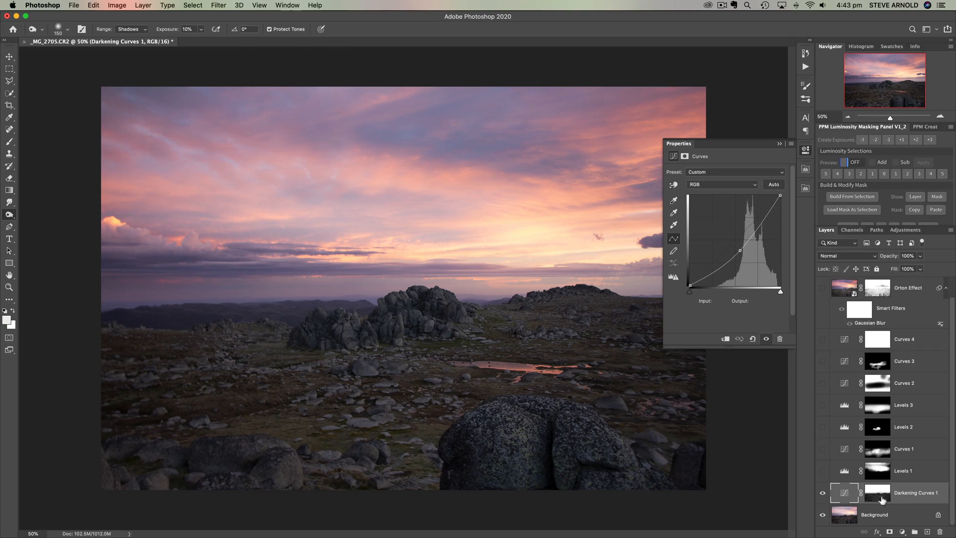
pyautogui.click(877, 493)
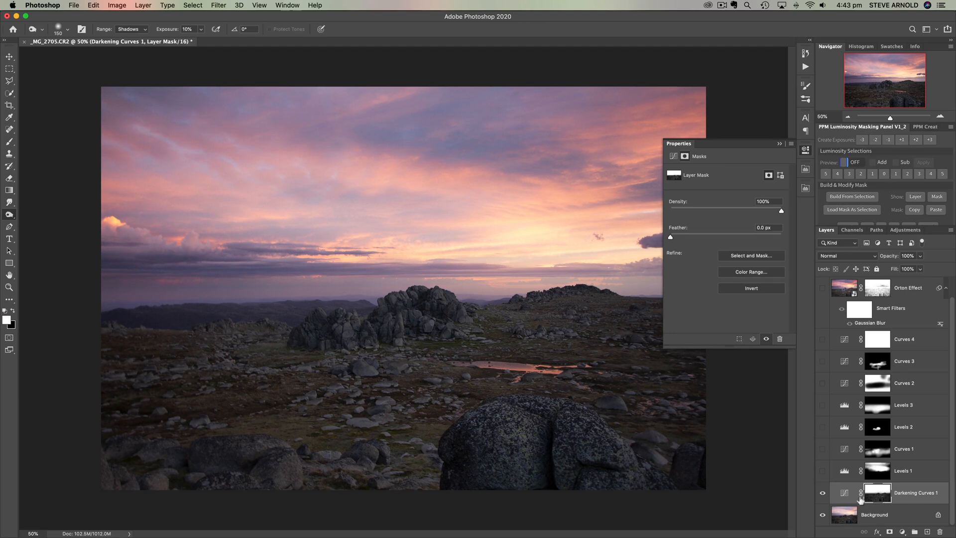
pyautogui.click(823, 493)
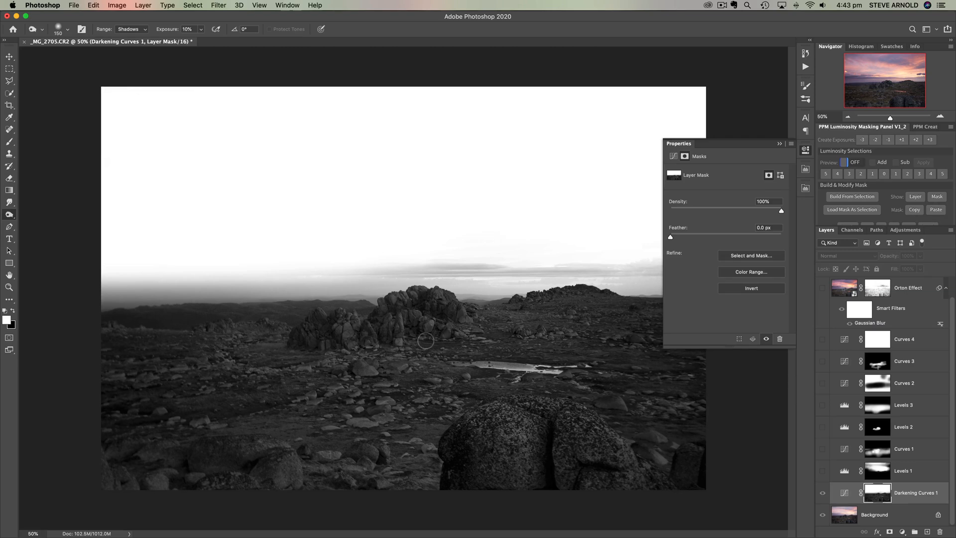
pyautogui.moveTo(505, 317)
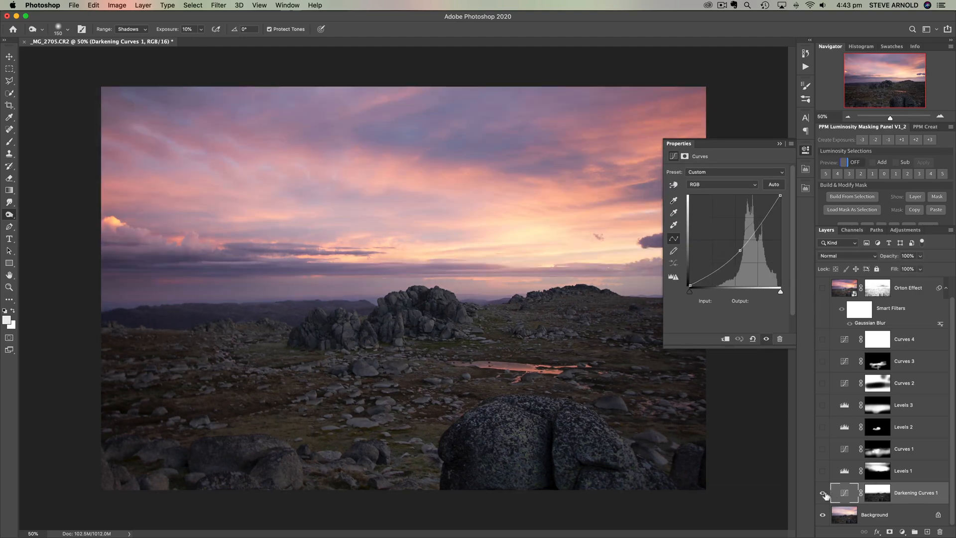
pyautogui.click(824, 493)
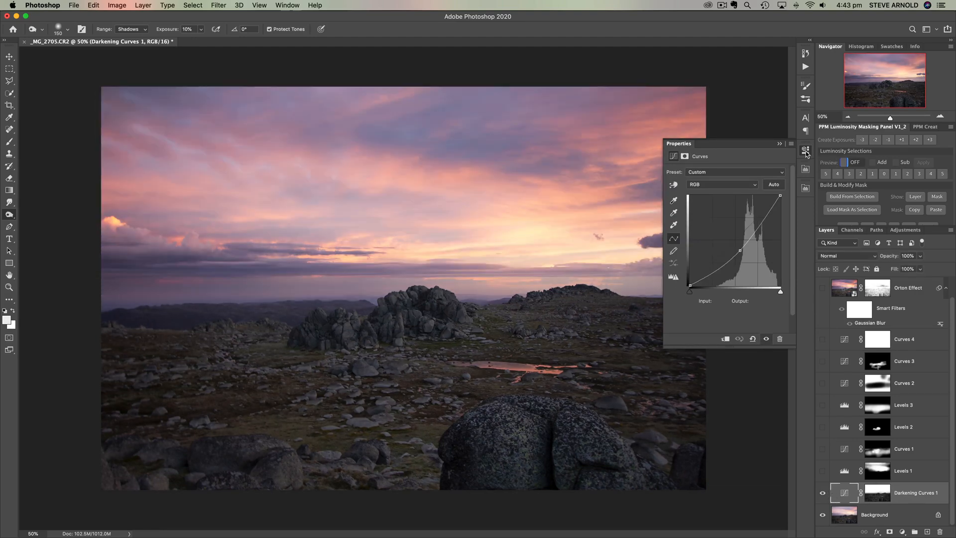
pyautogui.click(790, 143)
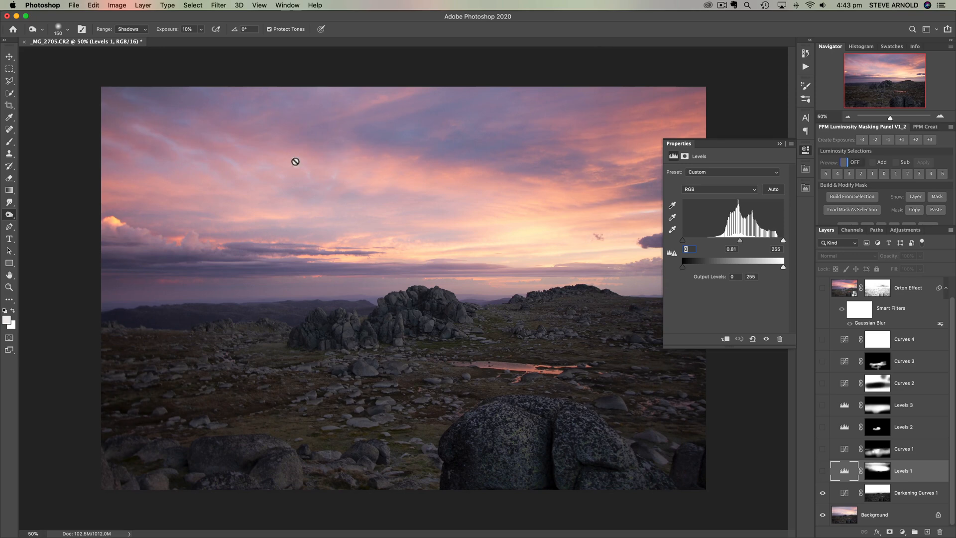
pyautogui.moveTo(837, 474)
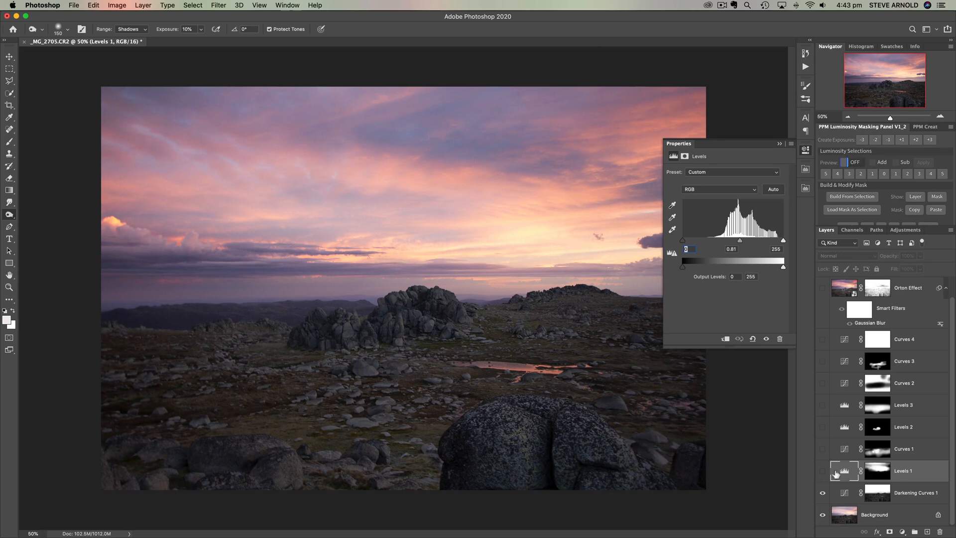
# View the Levels 1 mask on its own, then return to the photo.
pyautogui.click(877, 471)
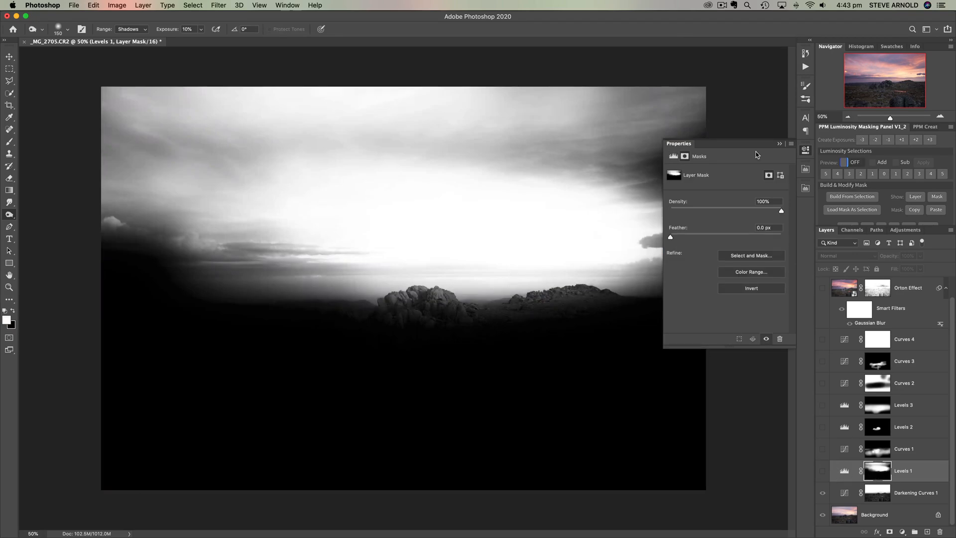
pyautogui.click(779, 143)
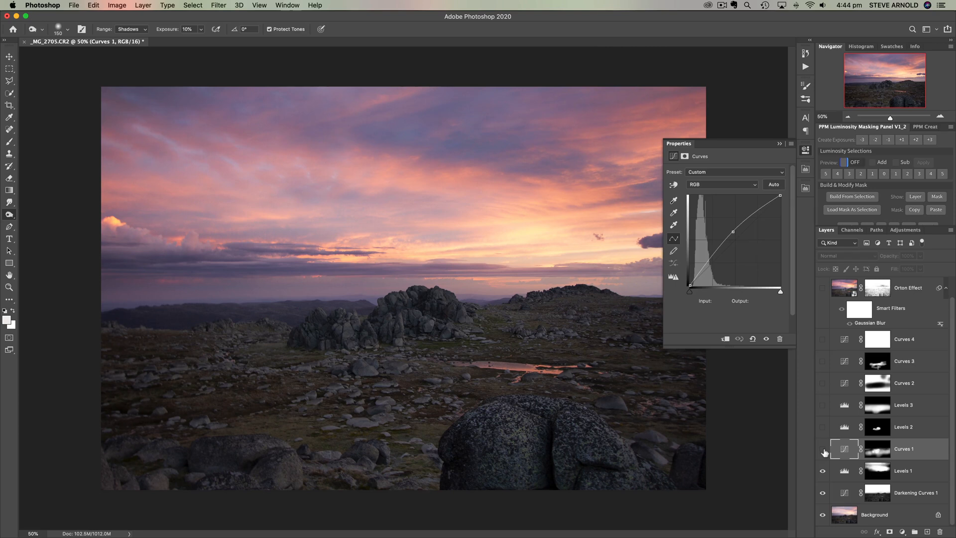
# Switch on the Curves 1 adjustment that lifts the central rocks and foreground.
pyautogui.click(877, 449)
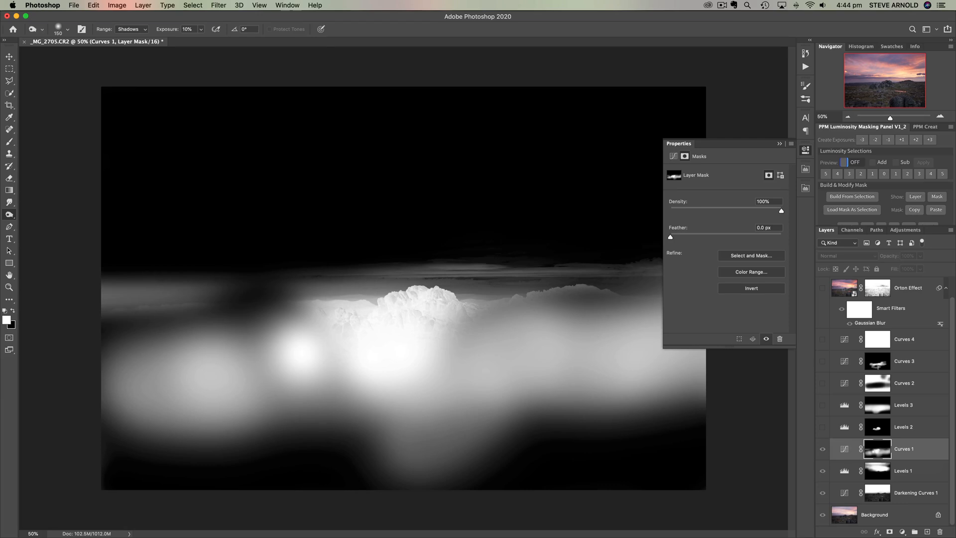
pyautogui.moveTo(846, 449)
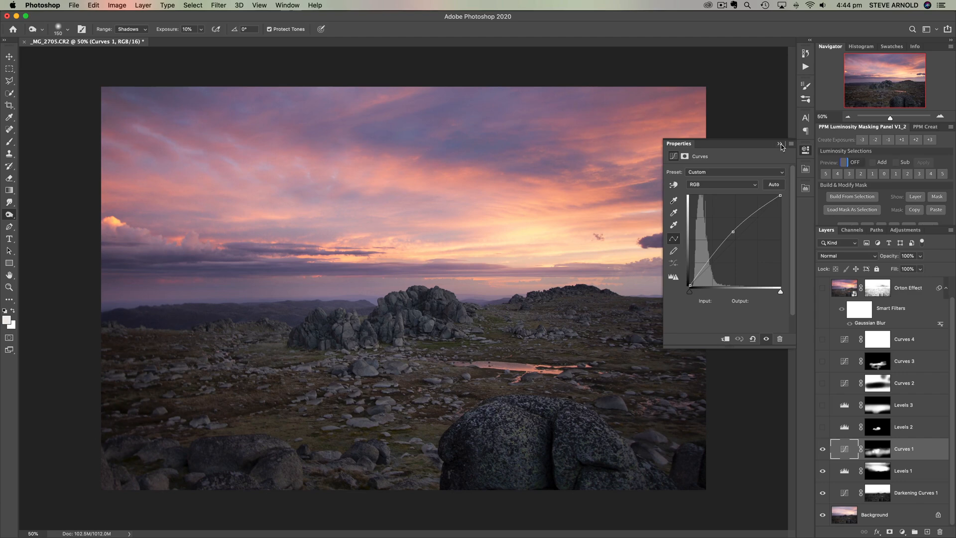
# Collapse the Properties panel and toggle Curves 1 to review the unobstructed photo.
pyautogui.click(781, 144)
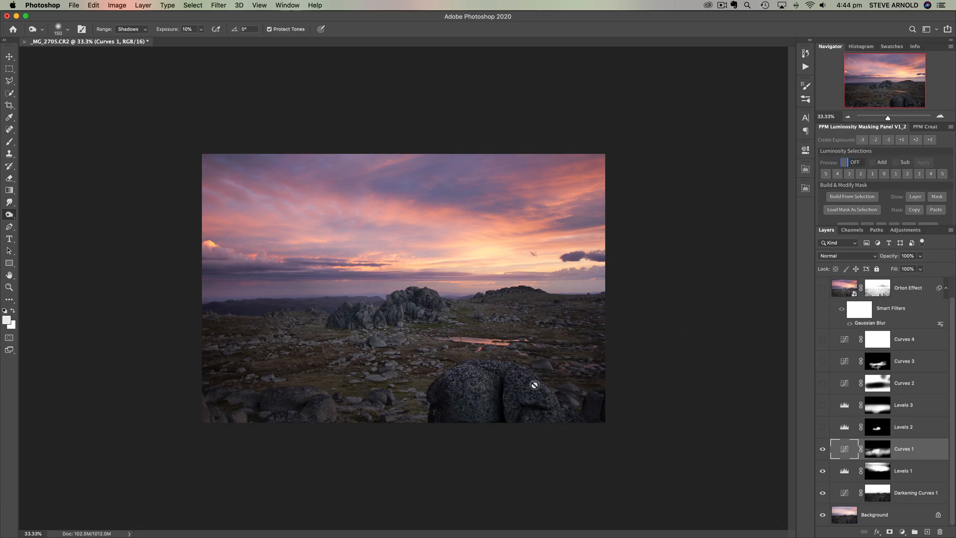
pyautogui.moveTo(495, 397)
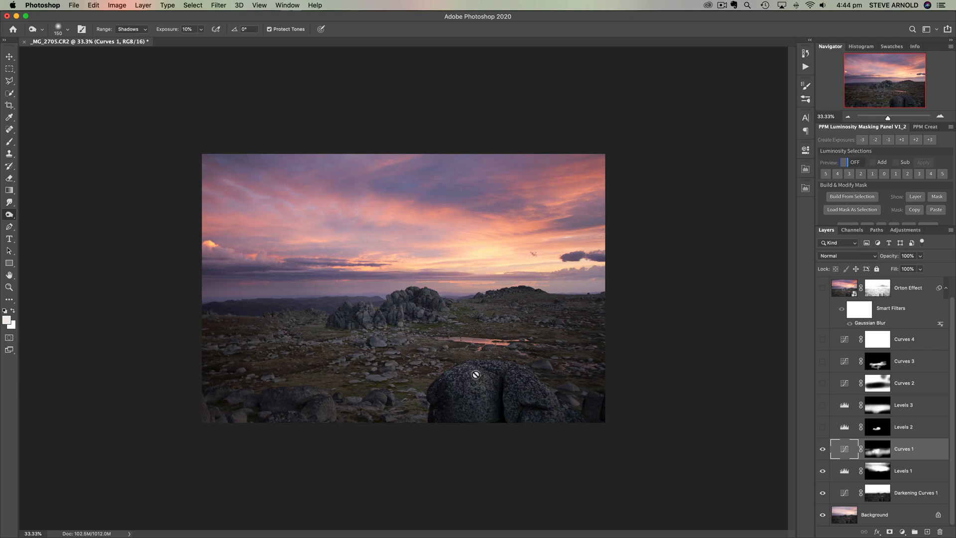
pyautogui.moveTo(379, 287)
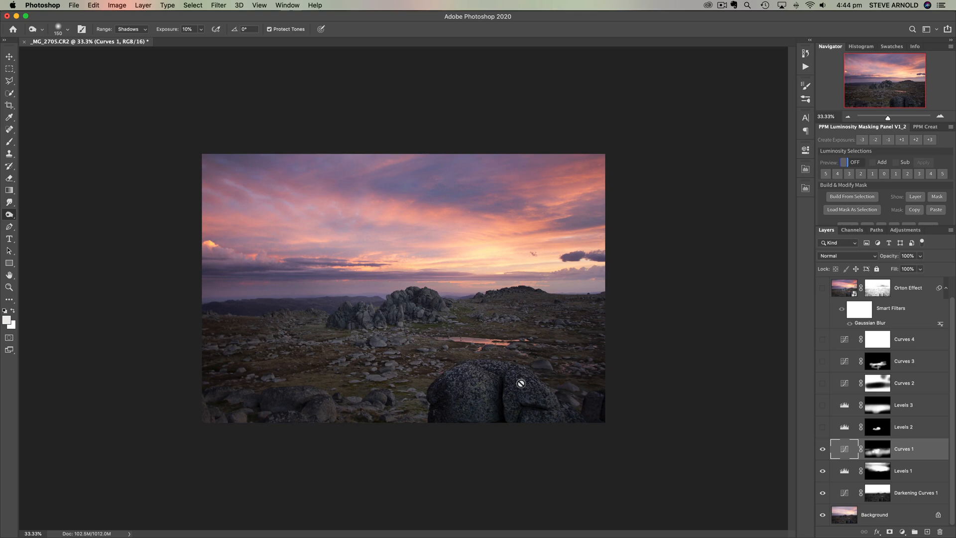
pyautogui.moveTo(338, 296)
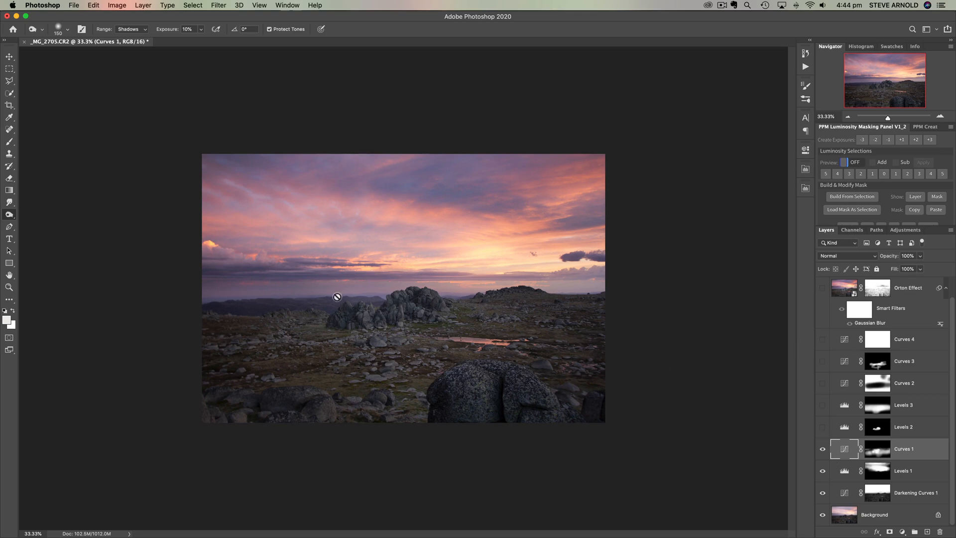
pyautogui.moveTo(419, 323)
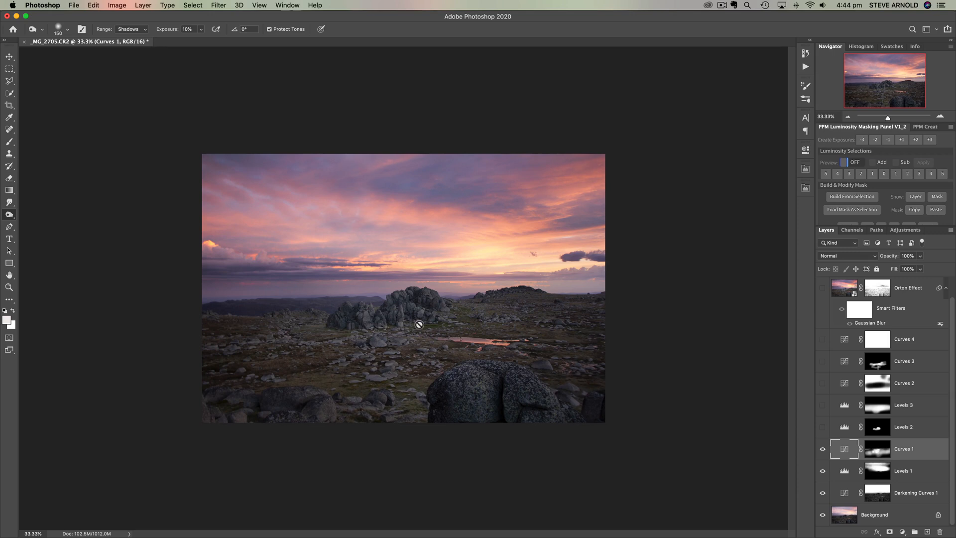
pyautogui.moveTo(256, 319)
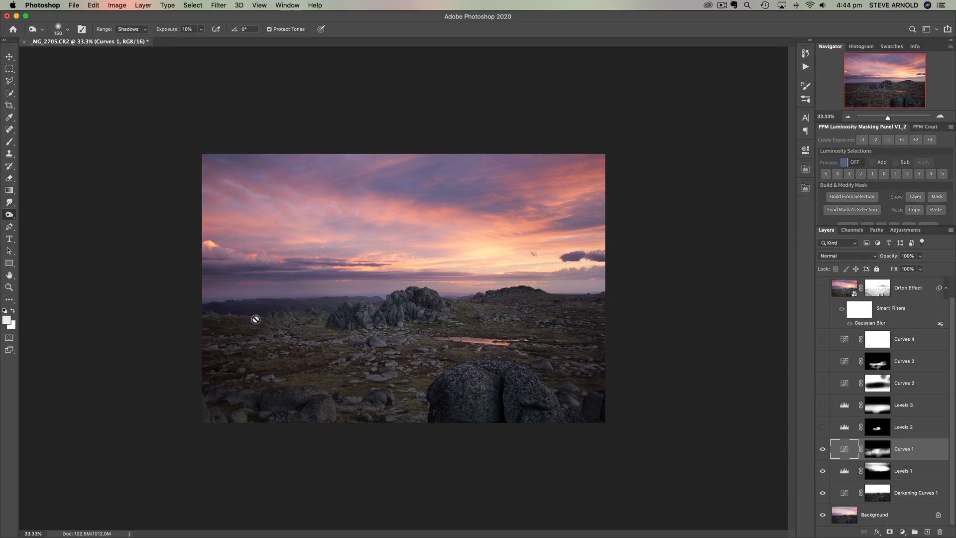
pyautogui.moveTo(462, 402)
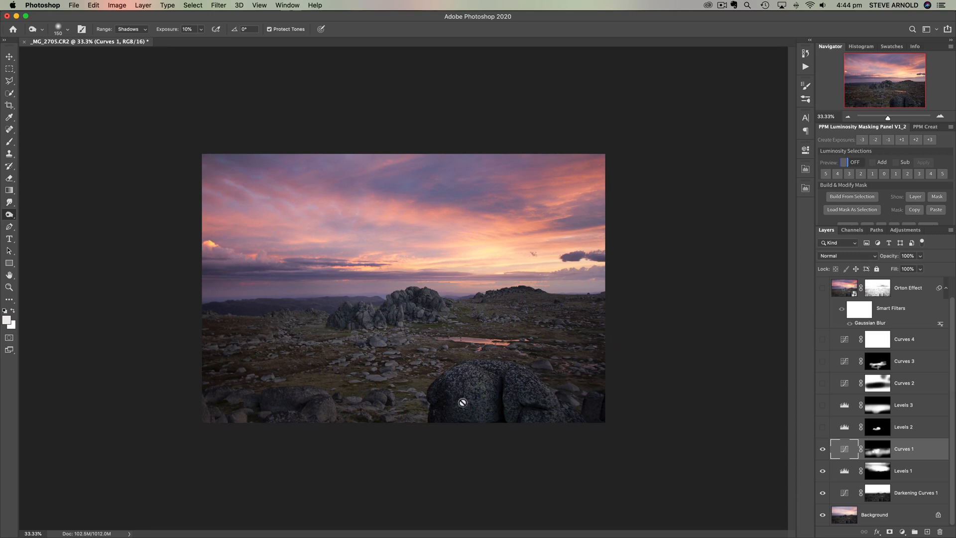
pyautogui.moveTo(537, 405)
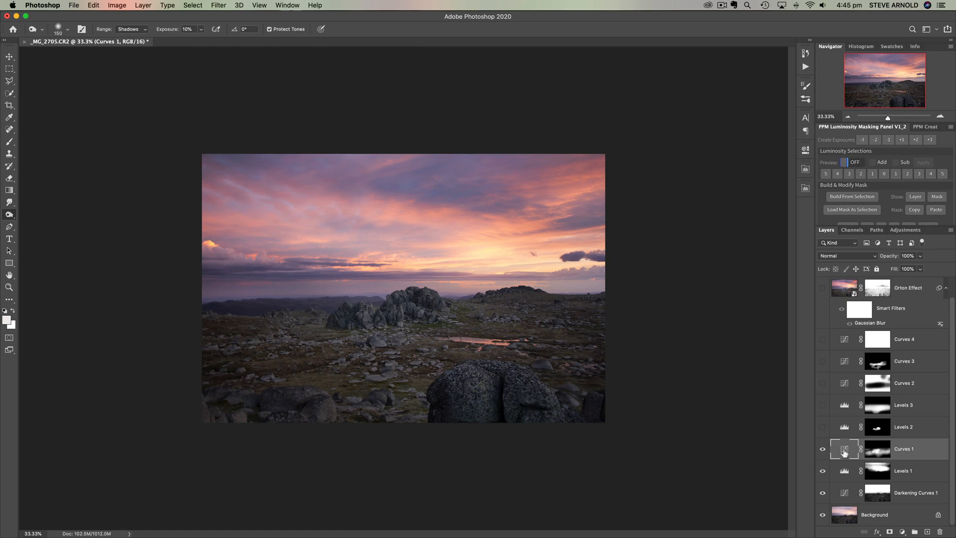
pyautogui.moveTo(845, 449)
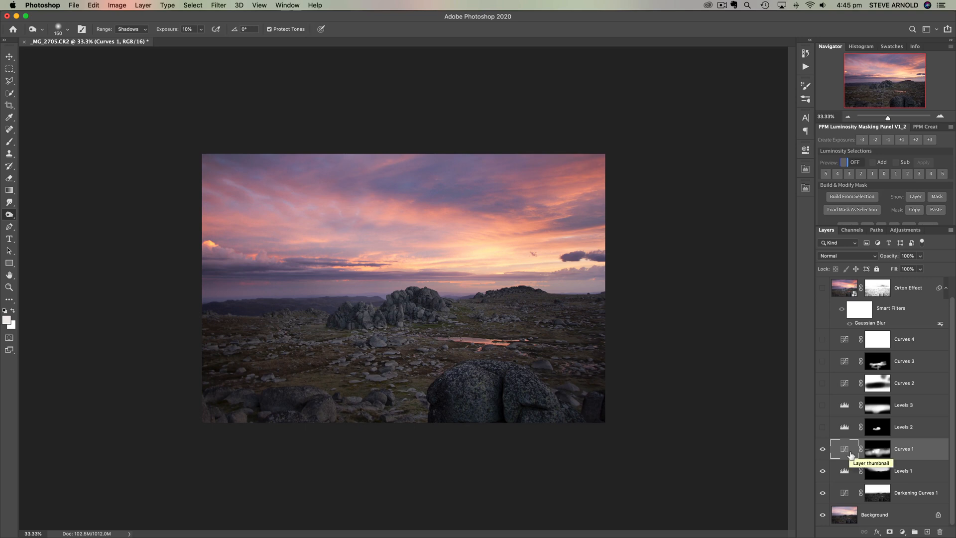
pyautogui.click(823, 449)
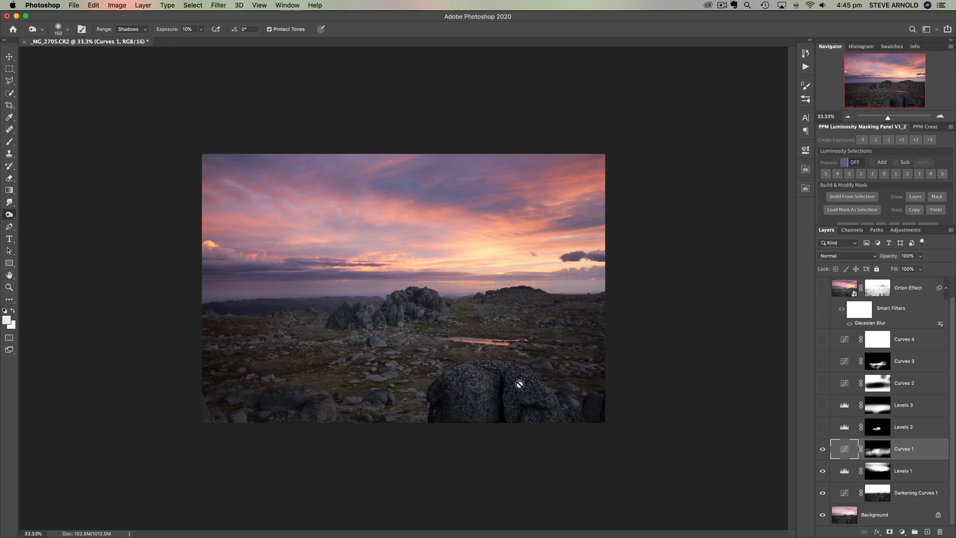
pyautogui.click(823, 450)
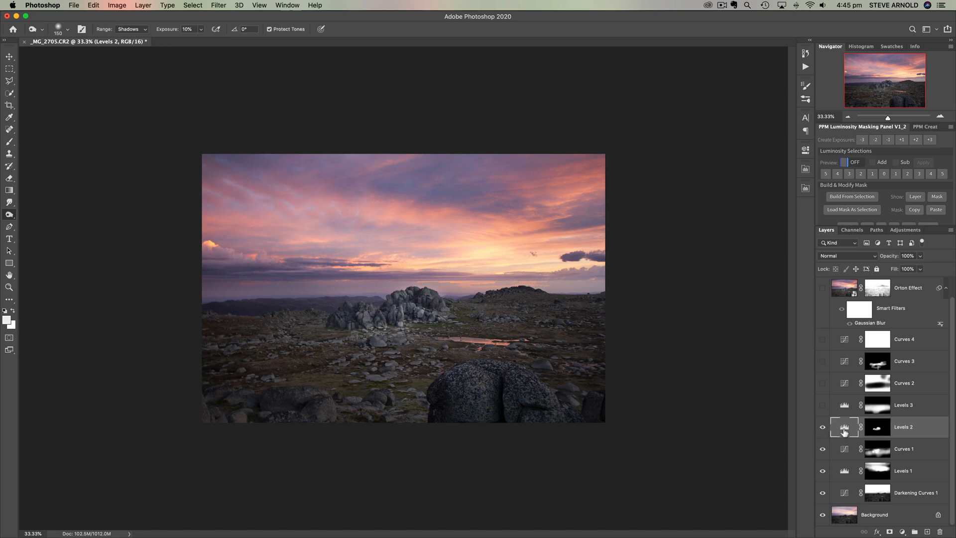
# Show the Levels 2 settings and its mask over the central rocks, then return to the photo.
pyautogui.doubleClick(845, 427)
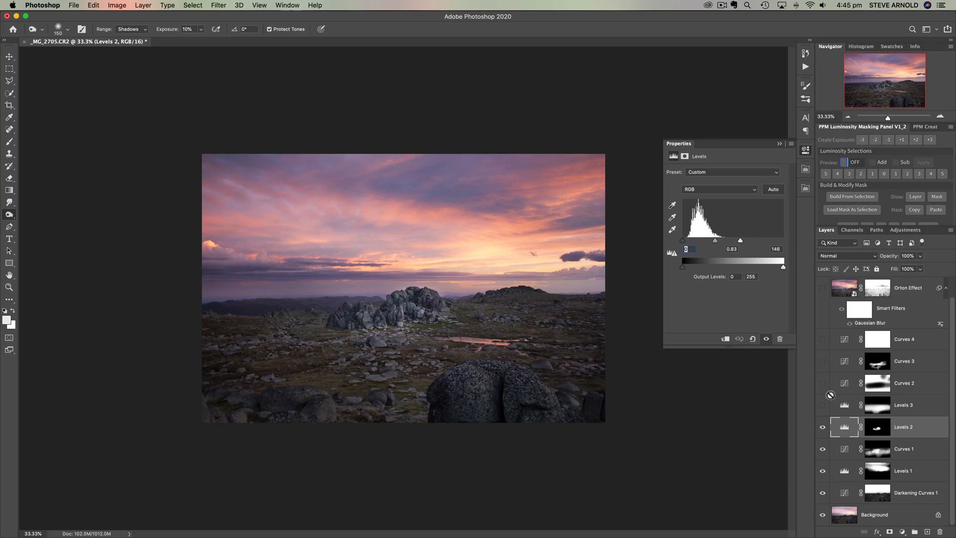
pyautogui.click(877, 427)
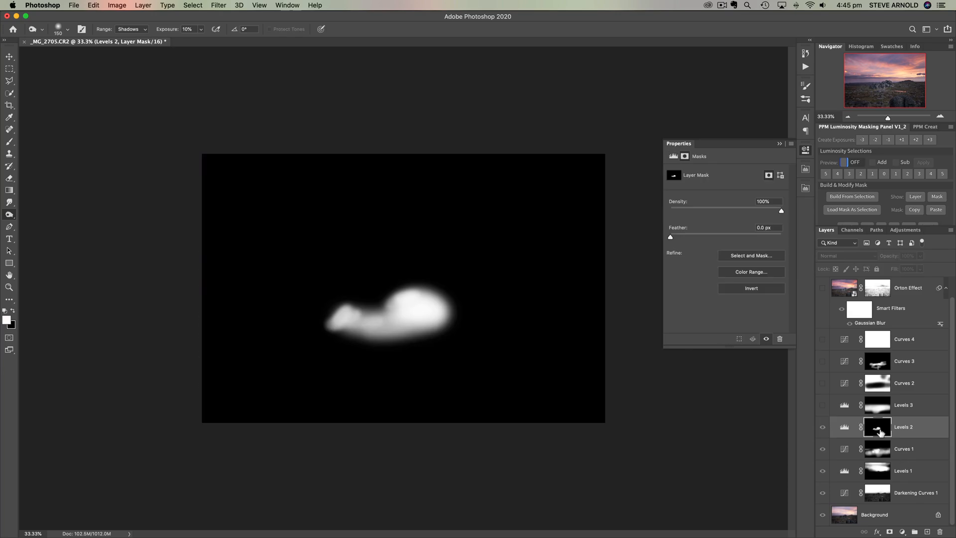
pyautogui.moveTo(847, 433)
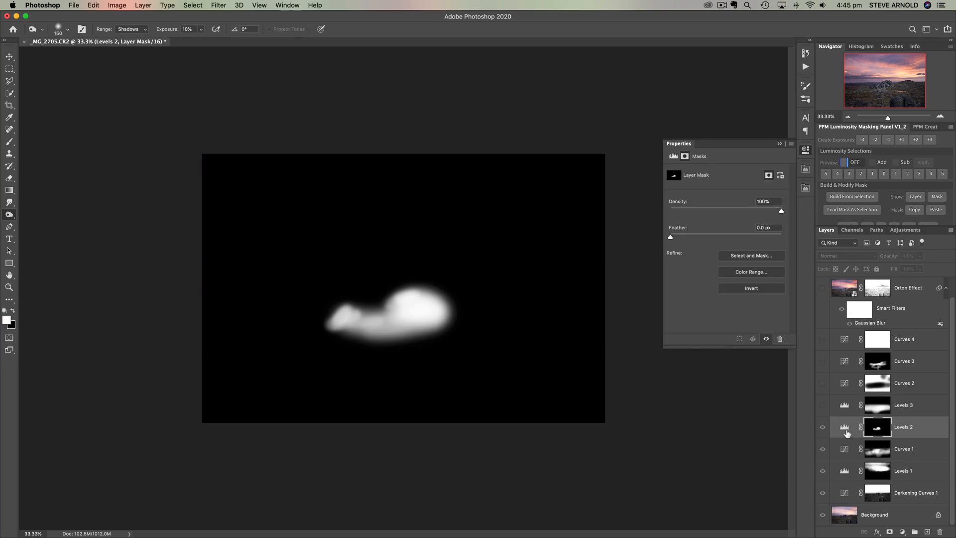
pyautogui.click(845, 427)
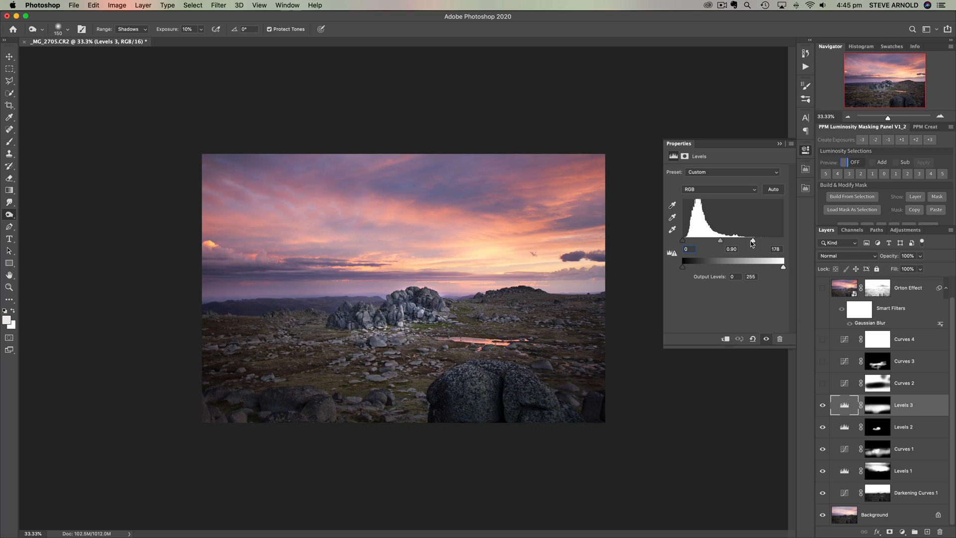
pyautogui.moveTo(756, 244)
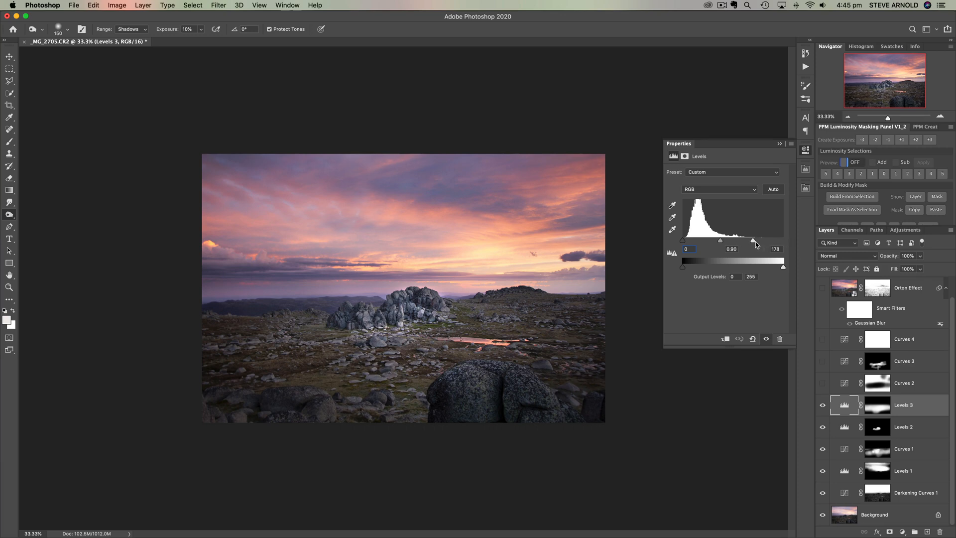
pyautogui.moveTo(811, 373)
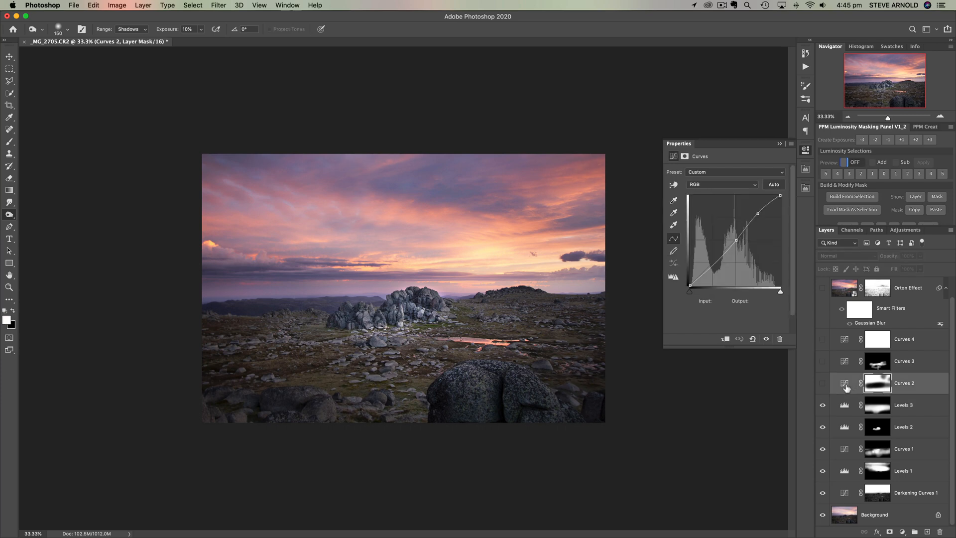
# Enable Curves 2 and Curves 3, toggling each to compare the landscape with and without them.
pyautogui.click(822, 386)
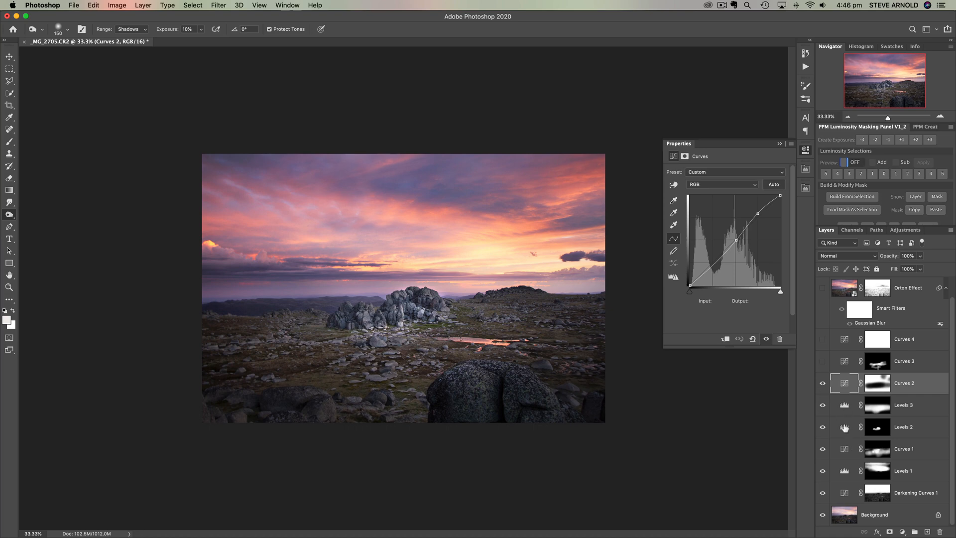
pyautogui.moveTo(841, 389)
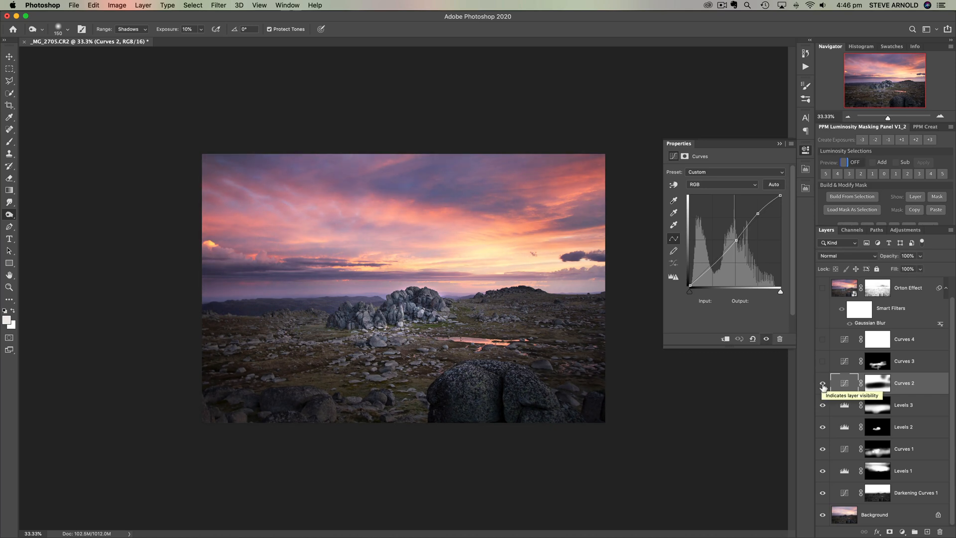
pyautogui.click(823, 382)
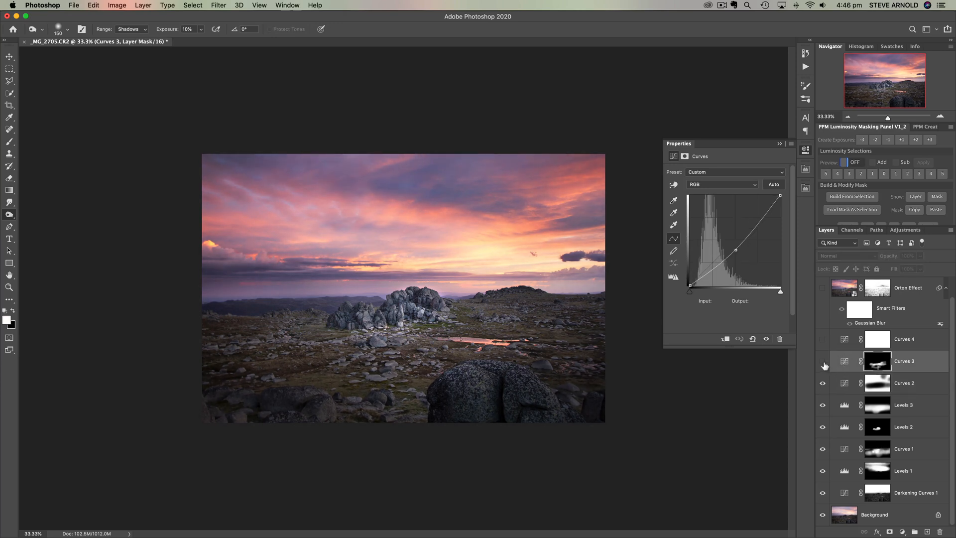
pyautogui.click(846, 361)
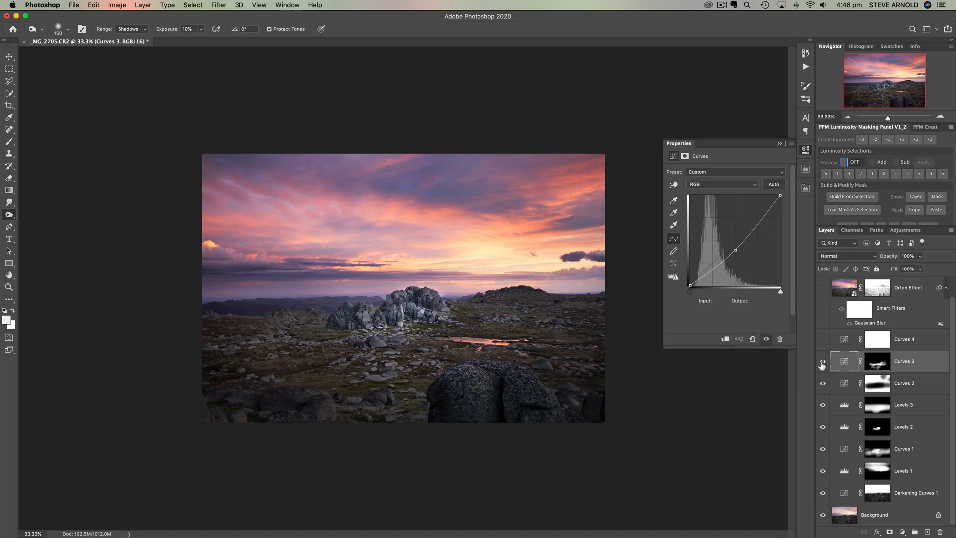
pyautogui.click(823, 361)
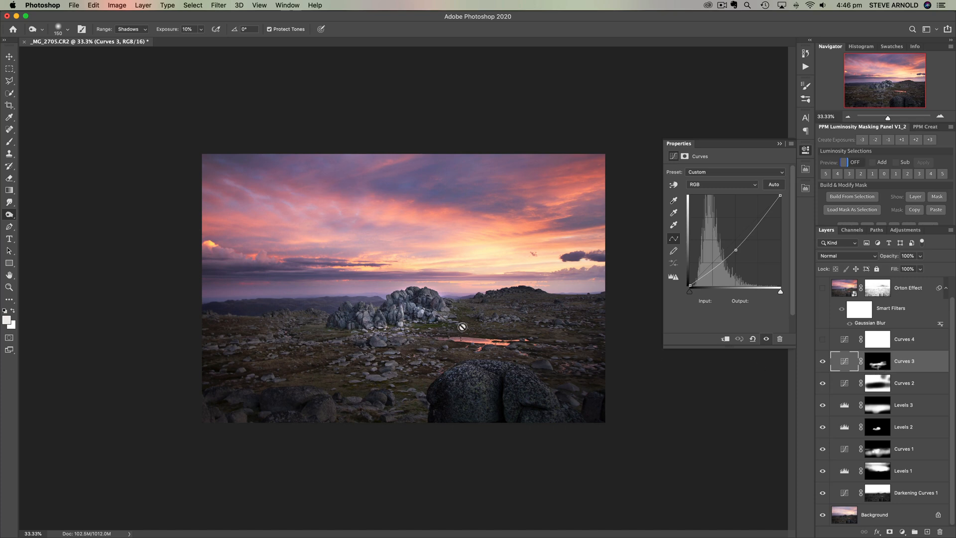
pyautogui.moveTo(319, 331)
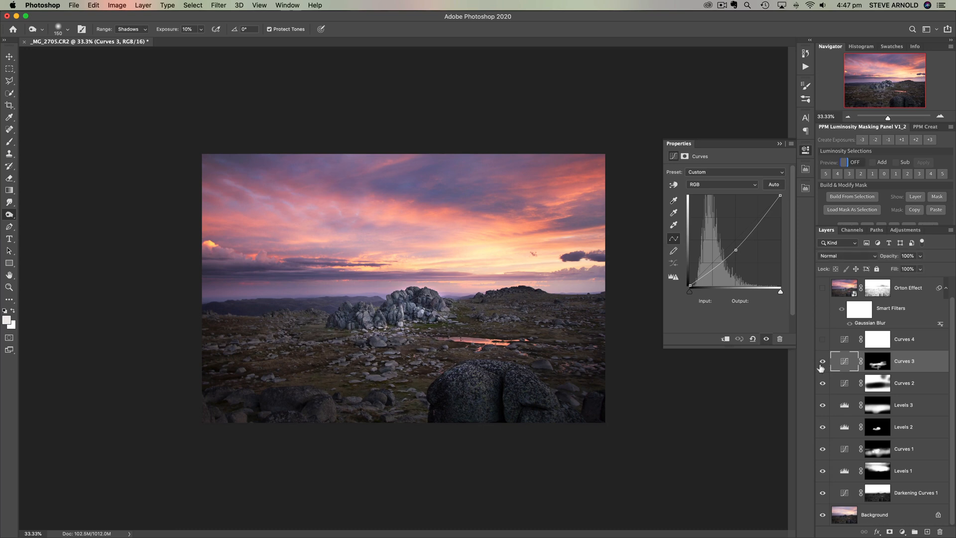
pyautogui.click(906, 339)
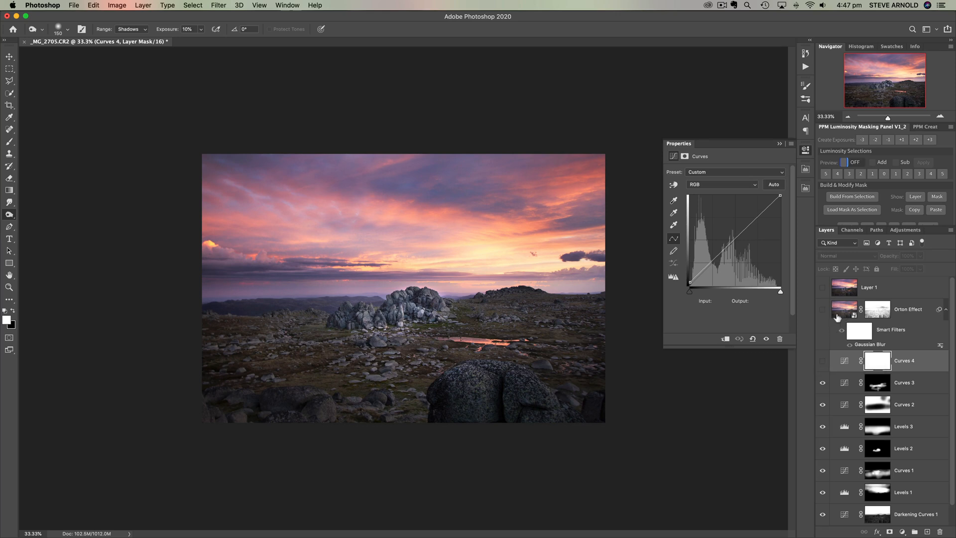
pyautogui.moveTo(824, 366)
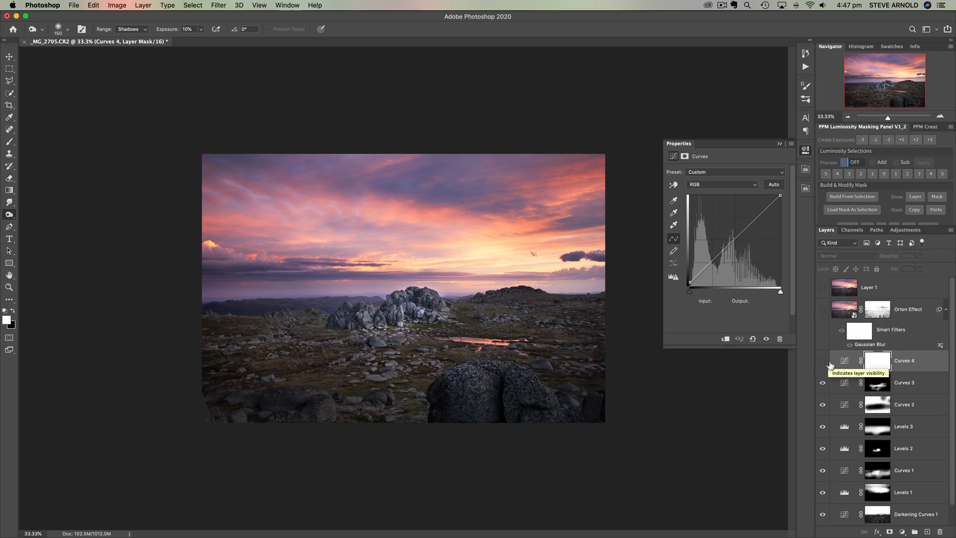
pyautogui.click(823, 360)
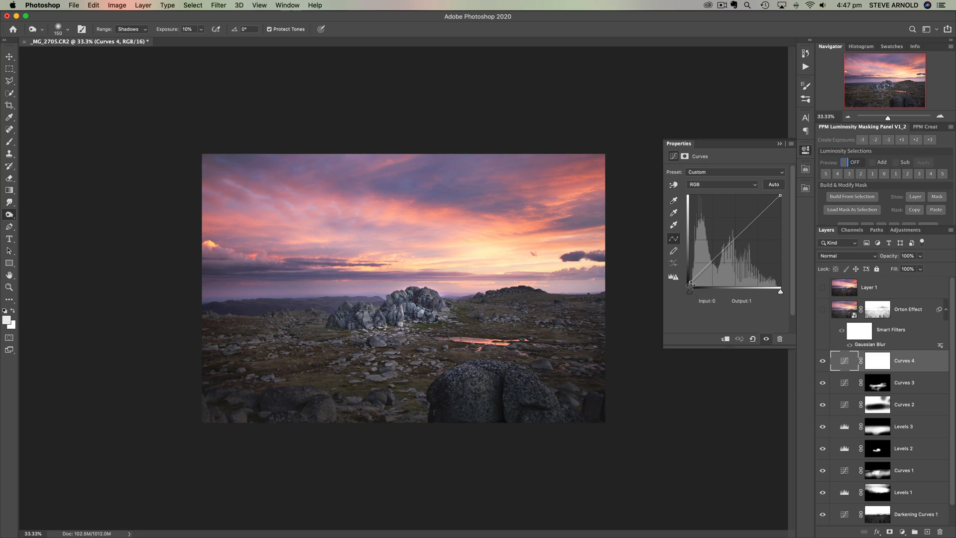
pyautogui.moveTo(689, 286); pyautogui.dragTo(689, 282)
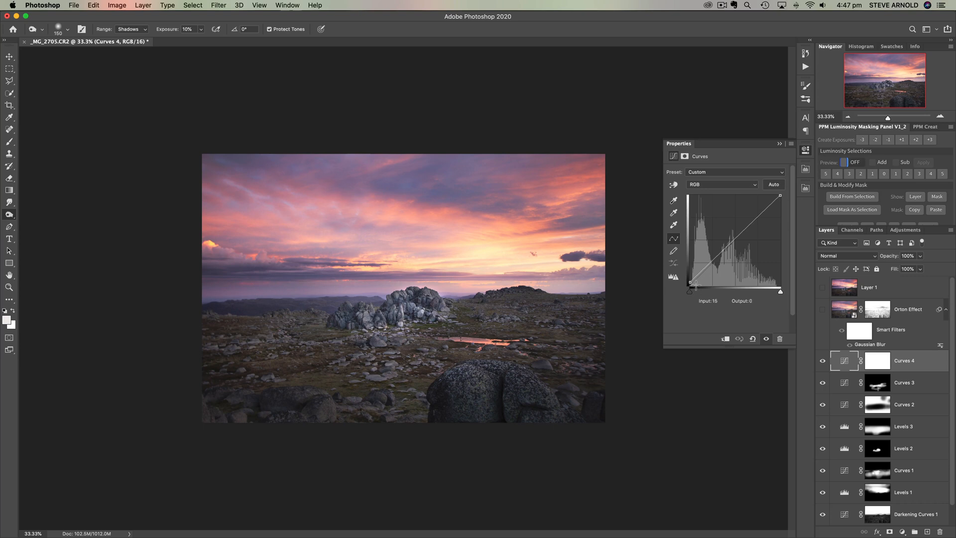
pyautogui.moveTo(692, 282); pyautogui.dragTo(690, 285)
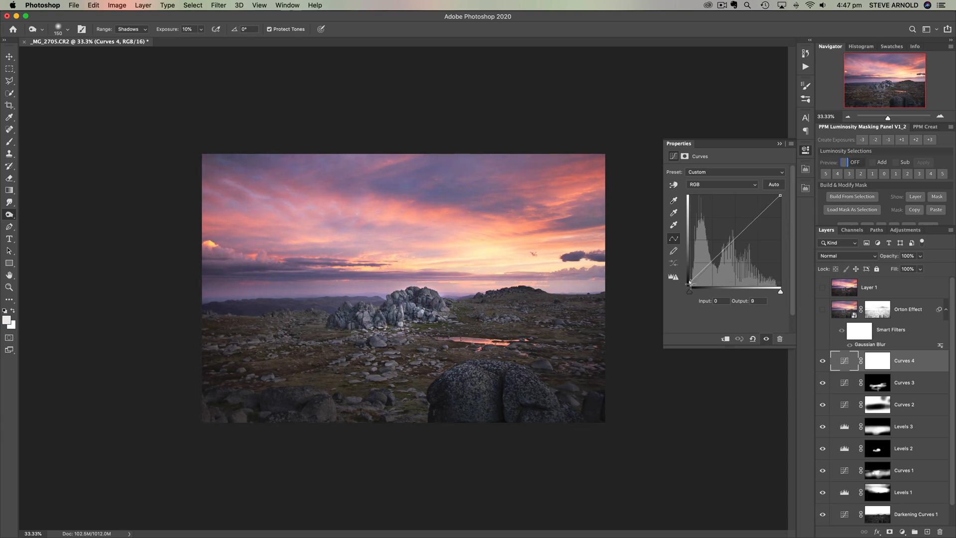
pyautogui.moveTo(691, 285); pyautogui.dragTo(691, 292)
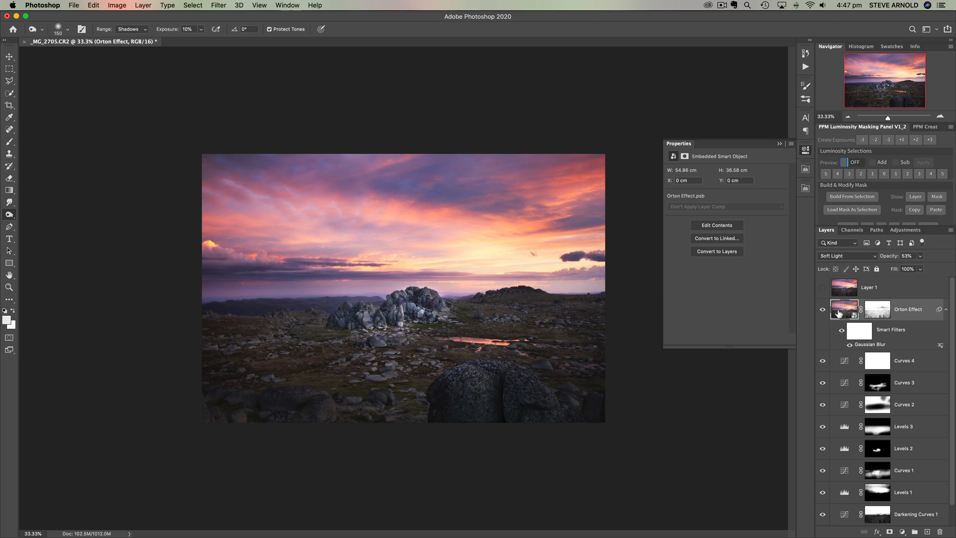
pyautogui.moveTo(890, 261)
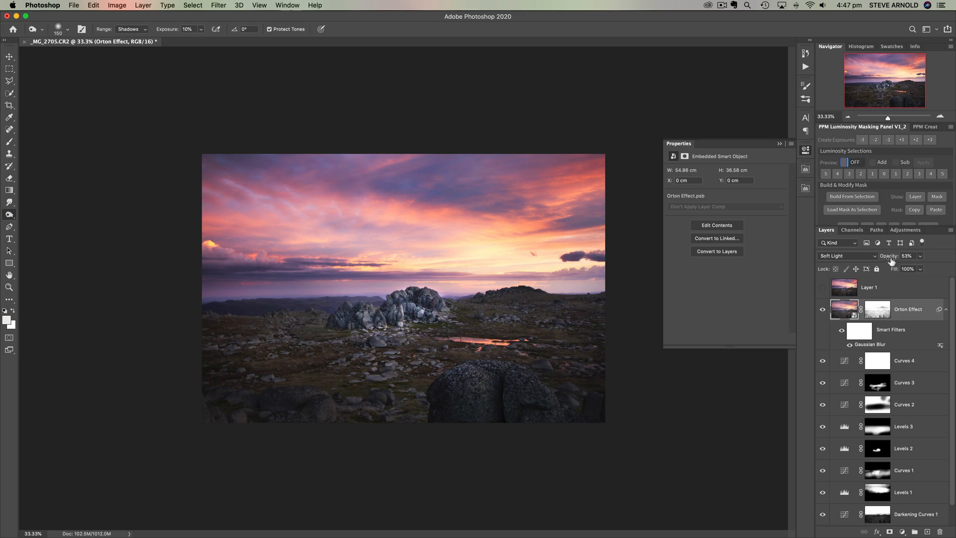
pyautogui.moveTo(844, 314)
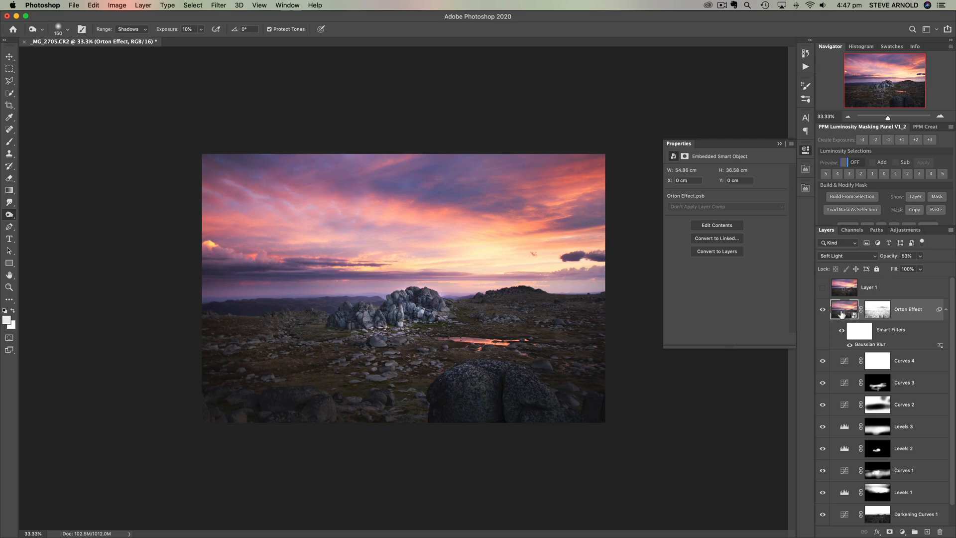
pyautogui.moveTo(845, 309)
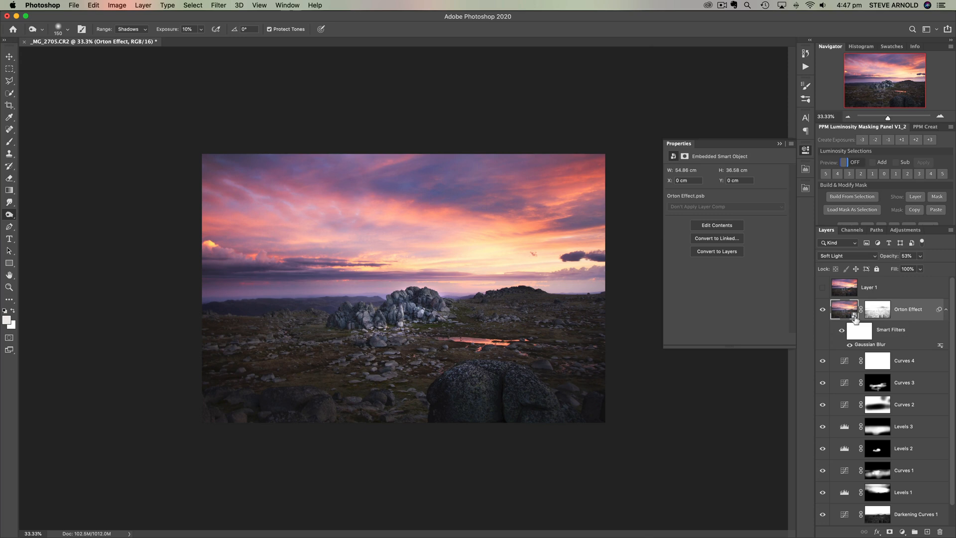
pyautogui.moveTo(847, 313)
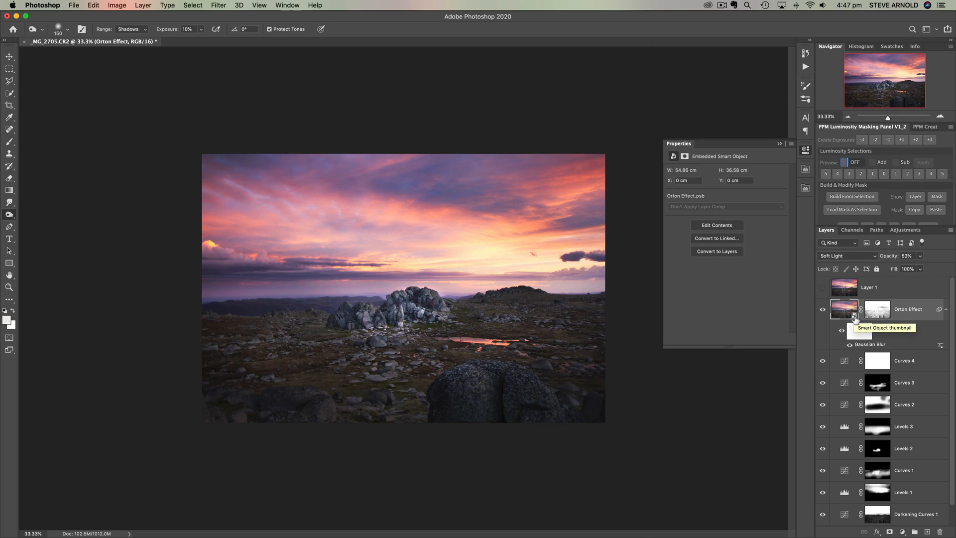
pyautogui.moveTo(879, 314)
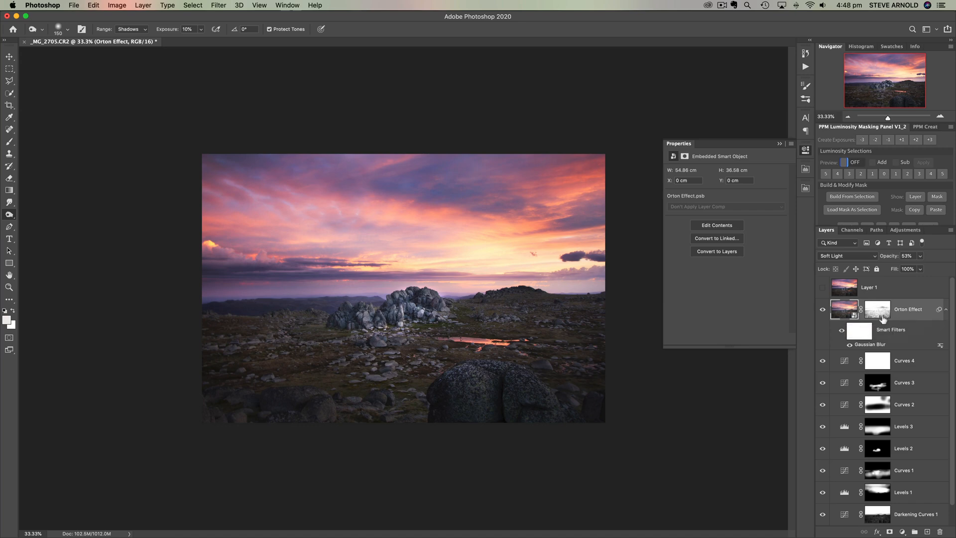
pyautogui.click(877, 309)
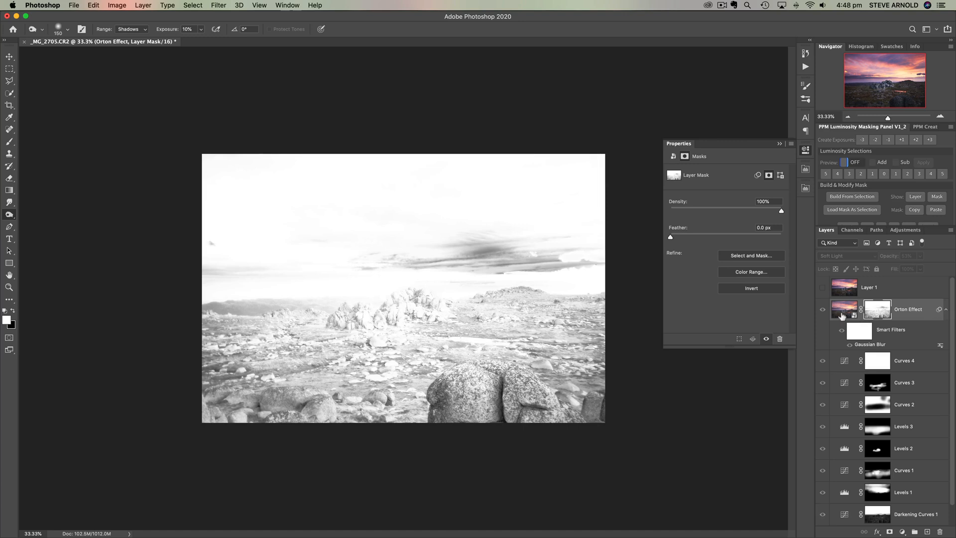
pyautogui.moveTo(844, 309)
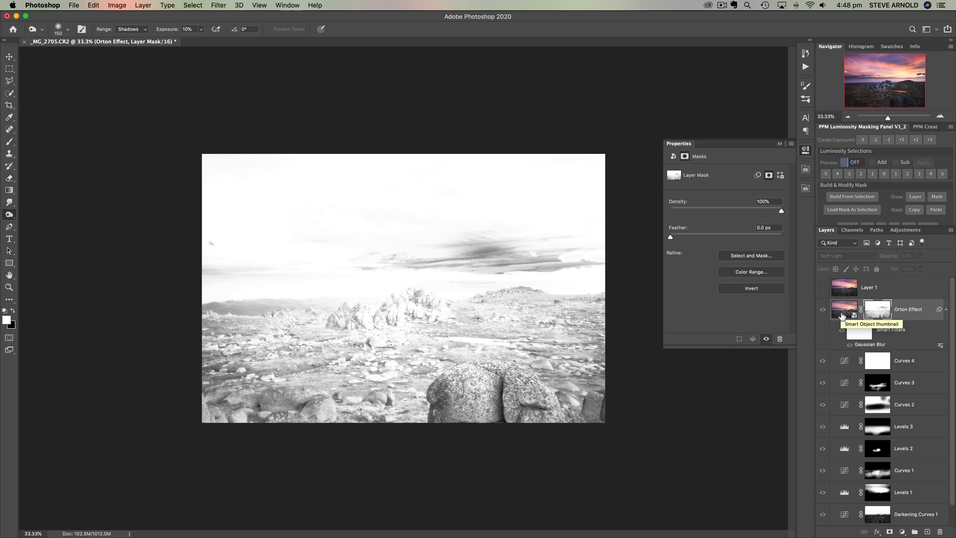
pyautogui.click(876, 308)
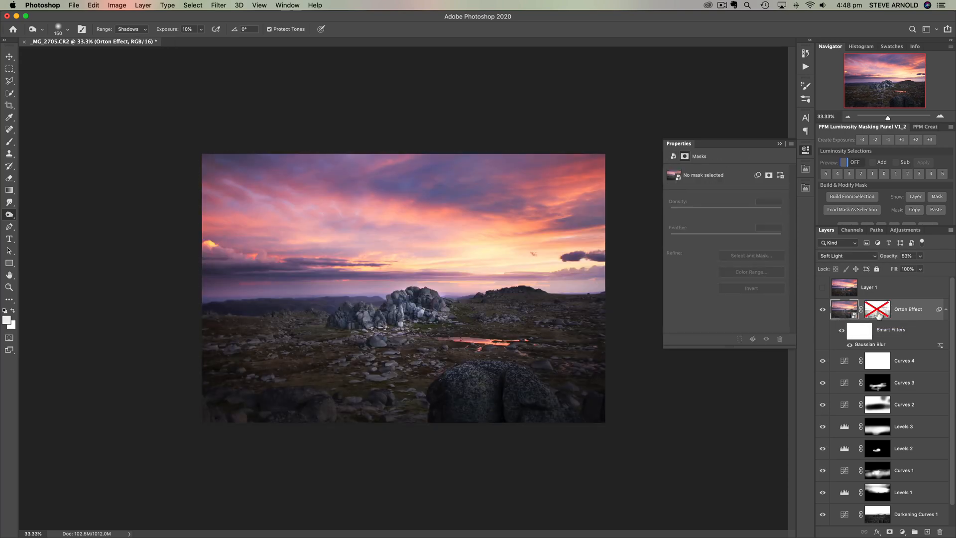
pyautogui.moveTo(876, 309)
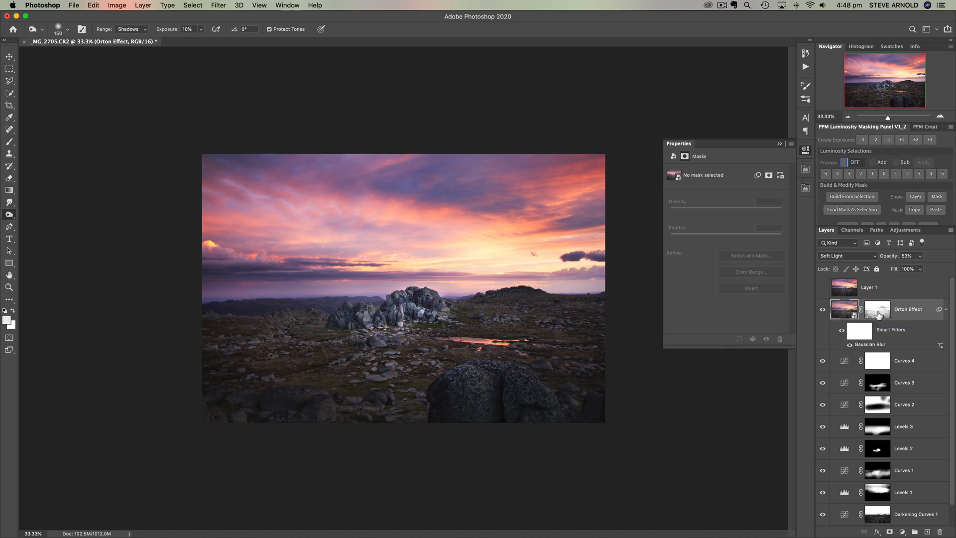
pyautogui.moveTo(845, 309)
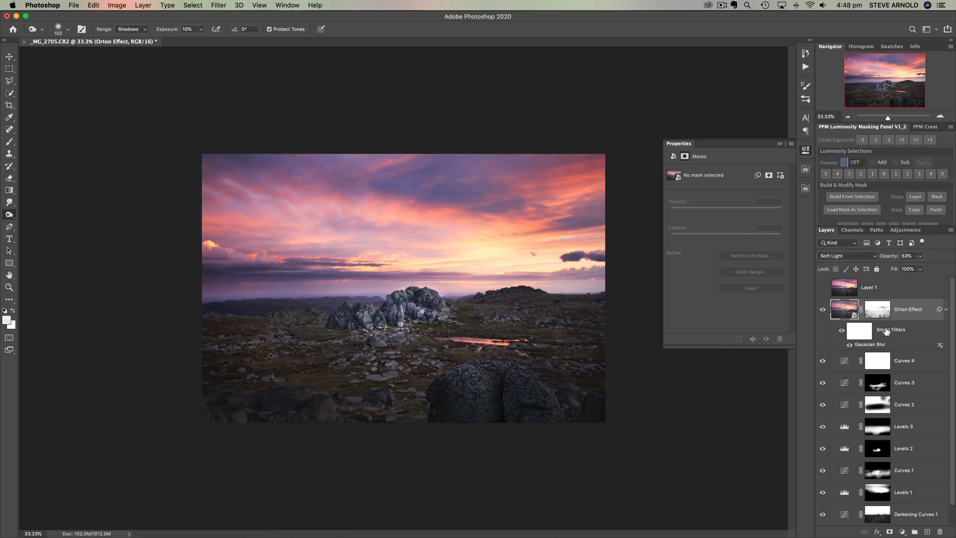
pyautogui.click(869, 287)
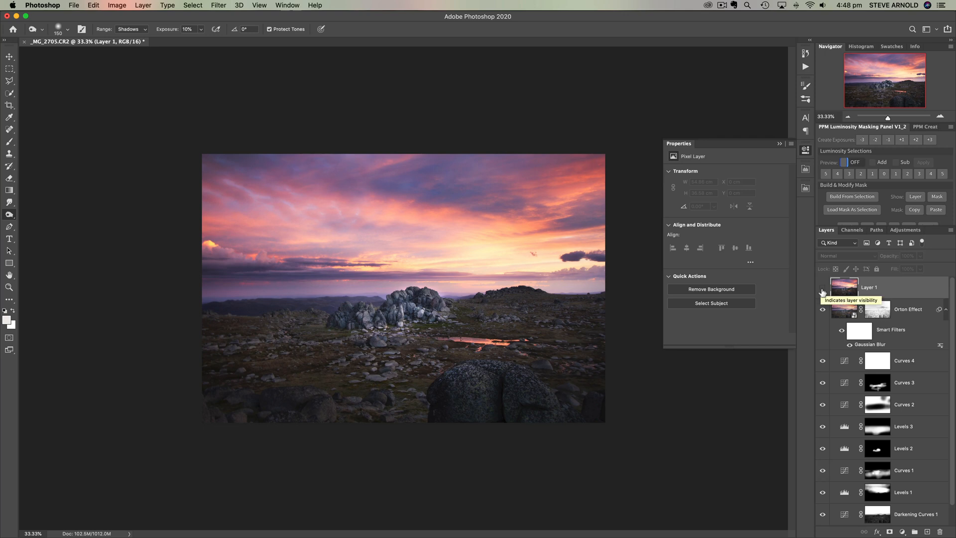
# Make Layer 1 visible on top of the stack and compare the image with and without it.
pyautogui.click(823, 287)
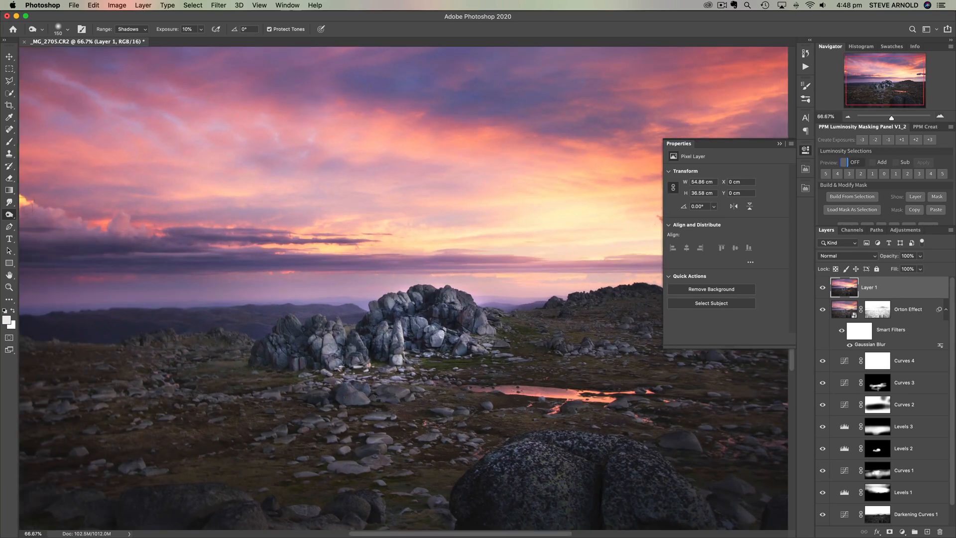
pyautogui.click(132, 29)
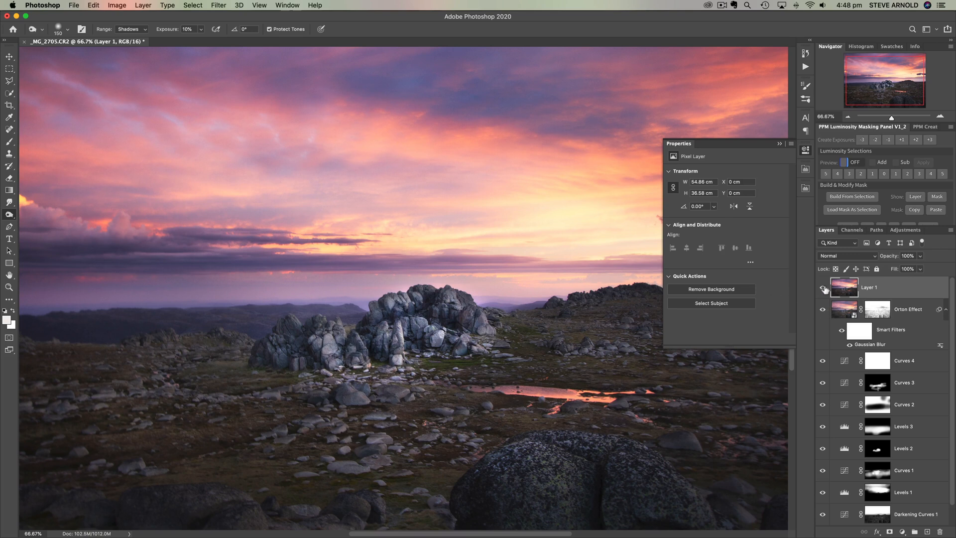
pyautogui.moveTo(823, 287)
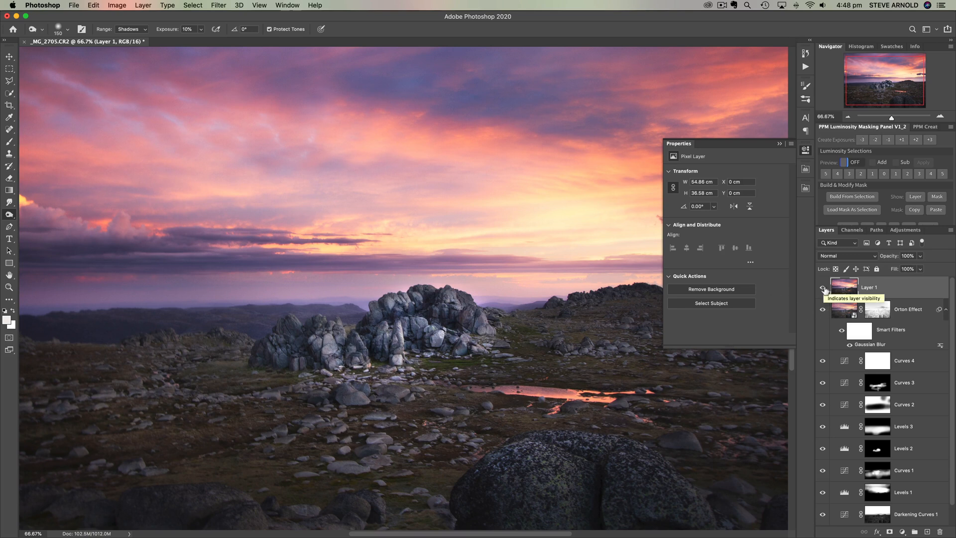
pyautogui.click(823, 287)
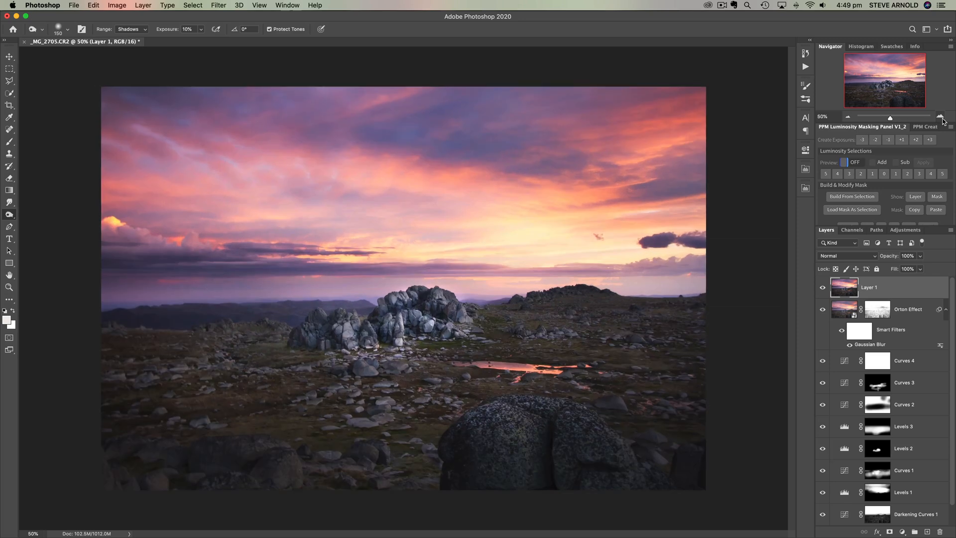
pyautogui.moveTo(877, 309)
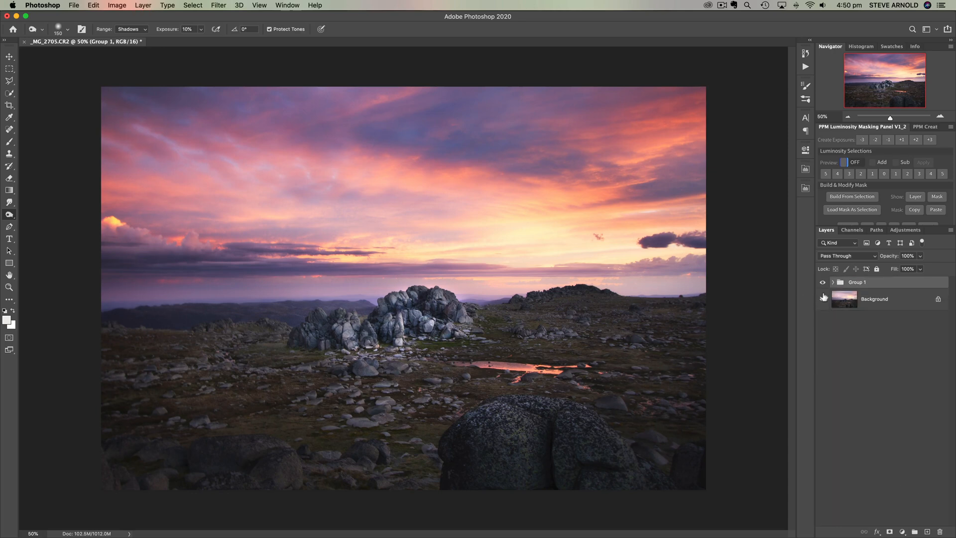
# Toggle Group 1's visibility twice to compare the edited landscape against the original Background.
pyautogui.click(824, 282)
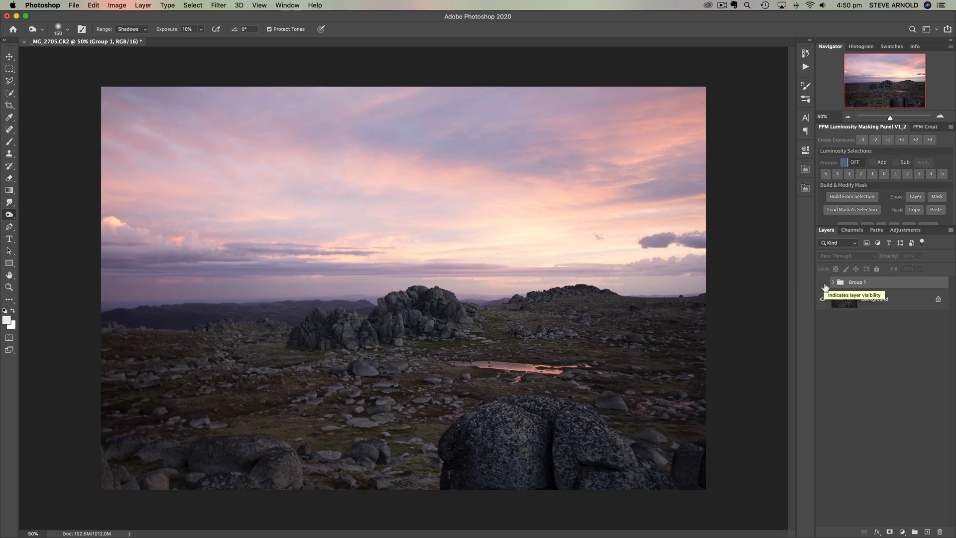
pyautogui.click(823, 282)
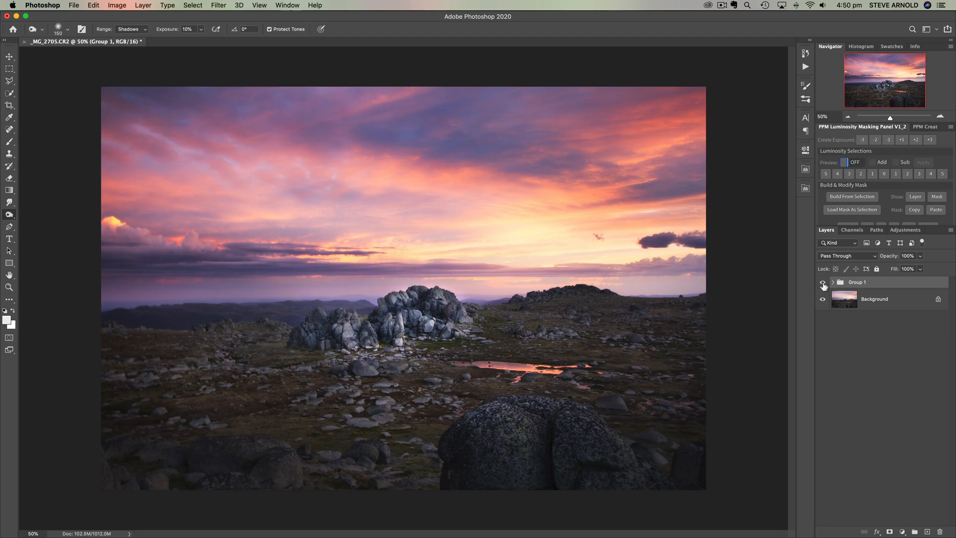
pyautogui.click(823, 282)
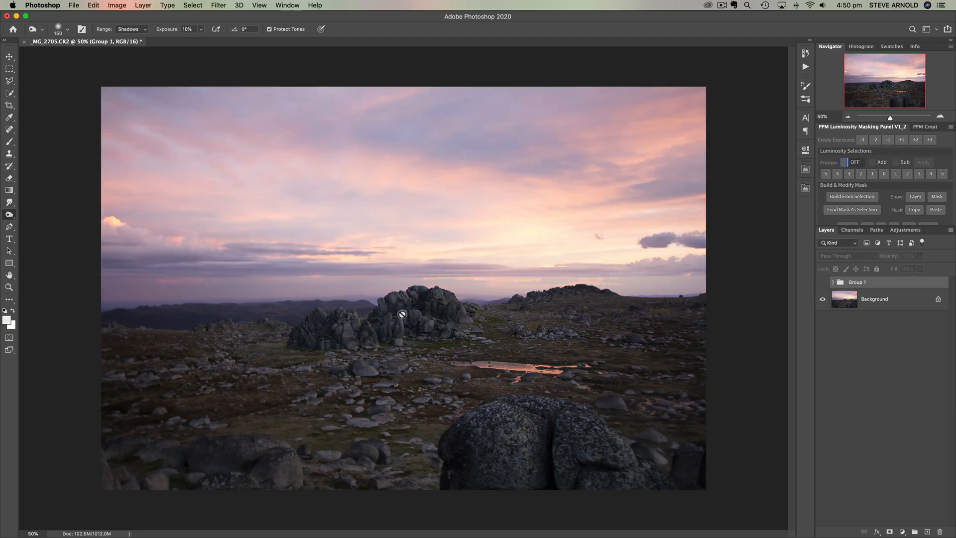
pyautogui.moveTo(447, 312)
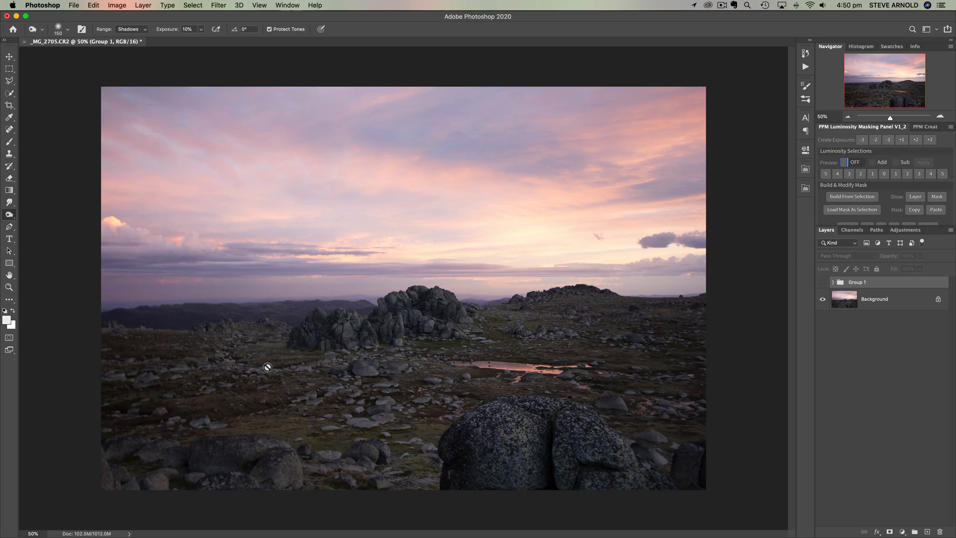
pyautogui.moveTo(595, 458)
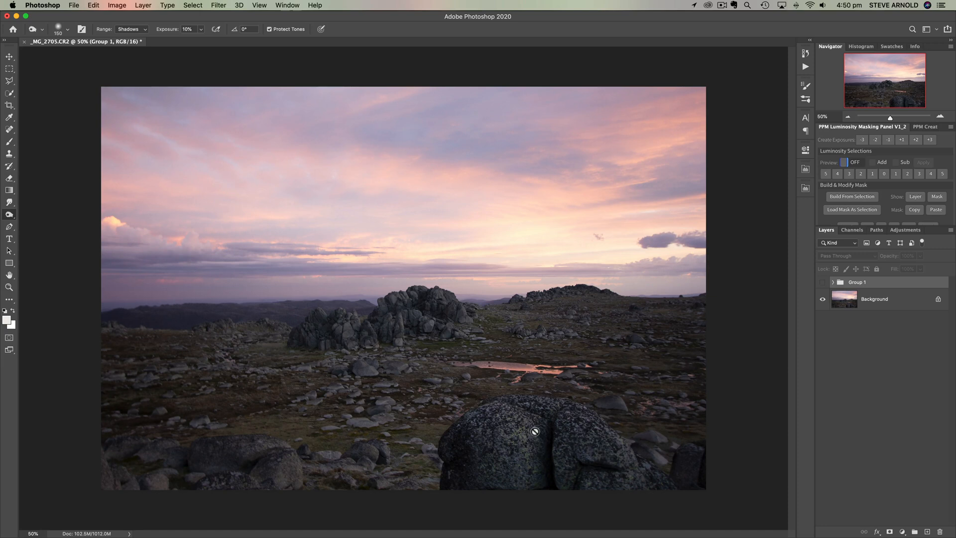
pyautogui.moveTo(536, 466)
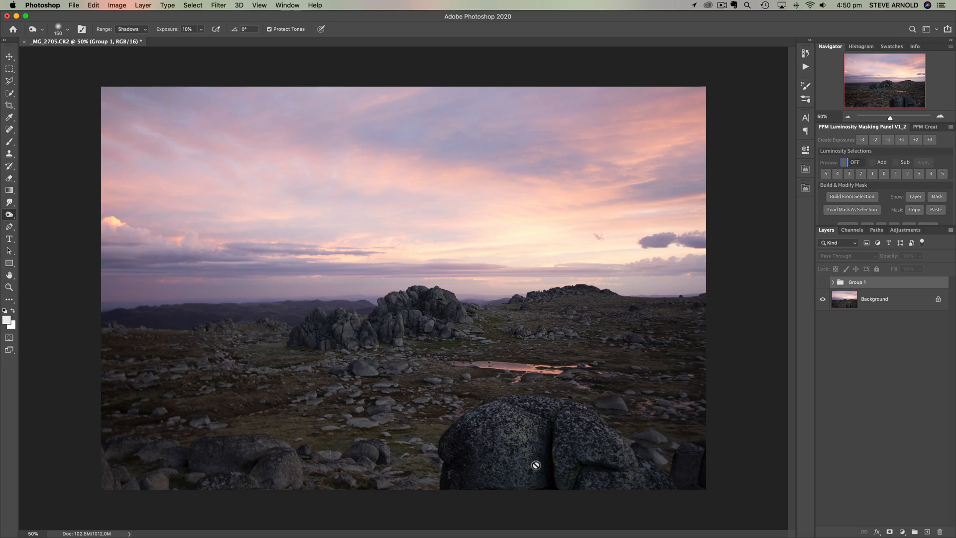
pyautogui.moveTo(463, 404)
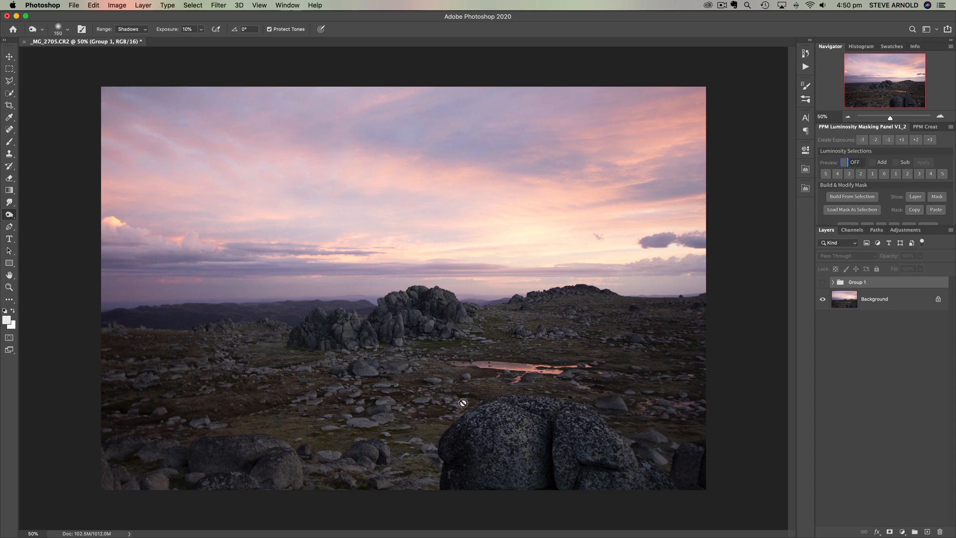
pyautogui.moveTo(621, 404)
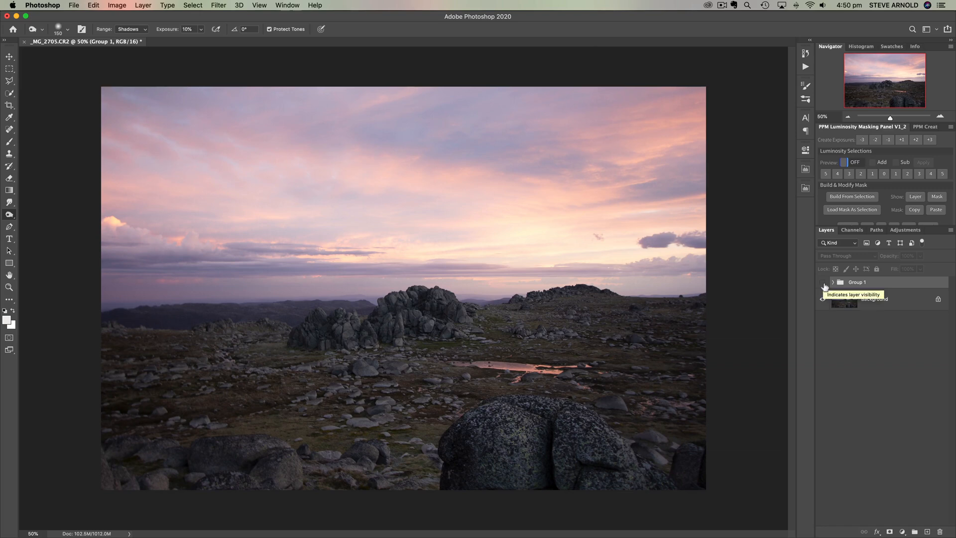
pyautogui.click(823, 282)
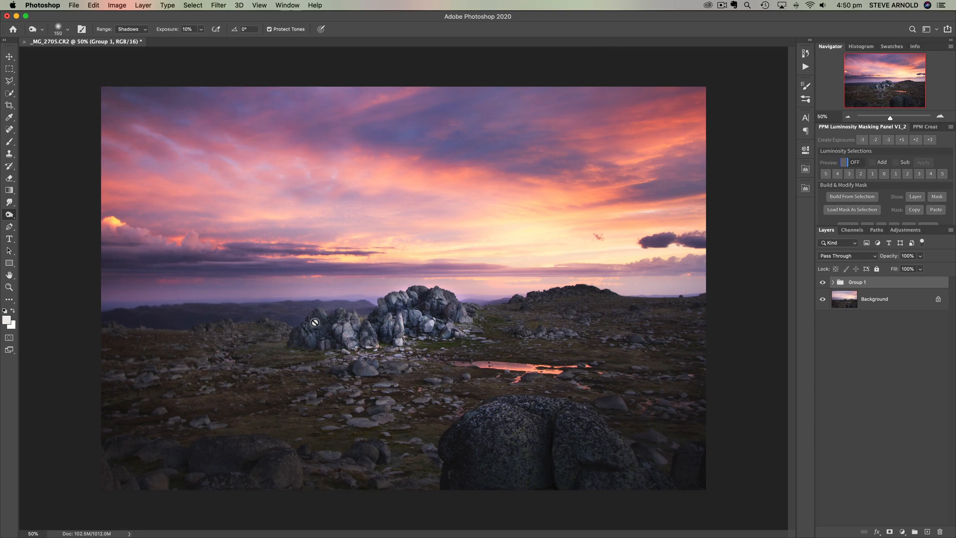
pyautogui.moveTo(319, 330)
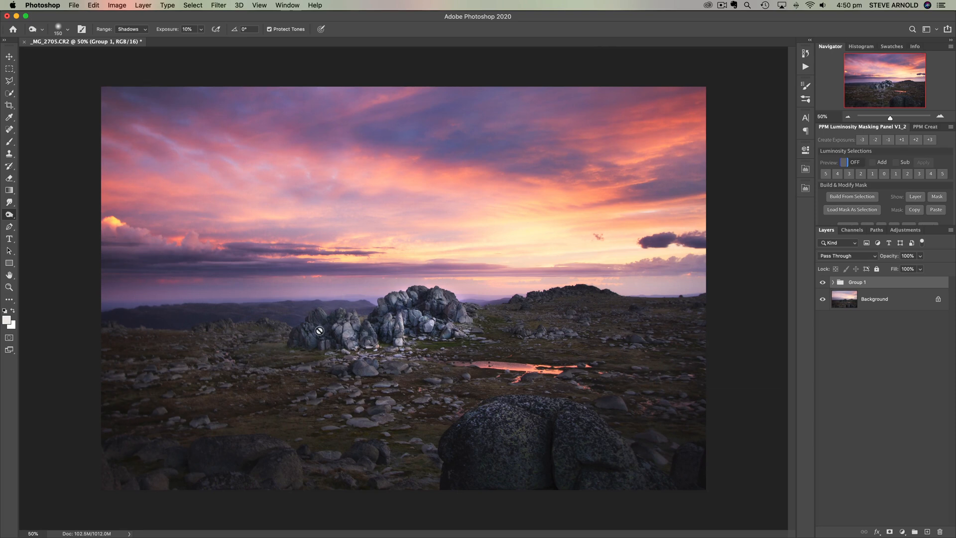
pyautogui.moveTo(466, 338)
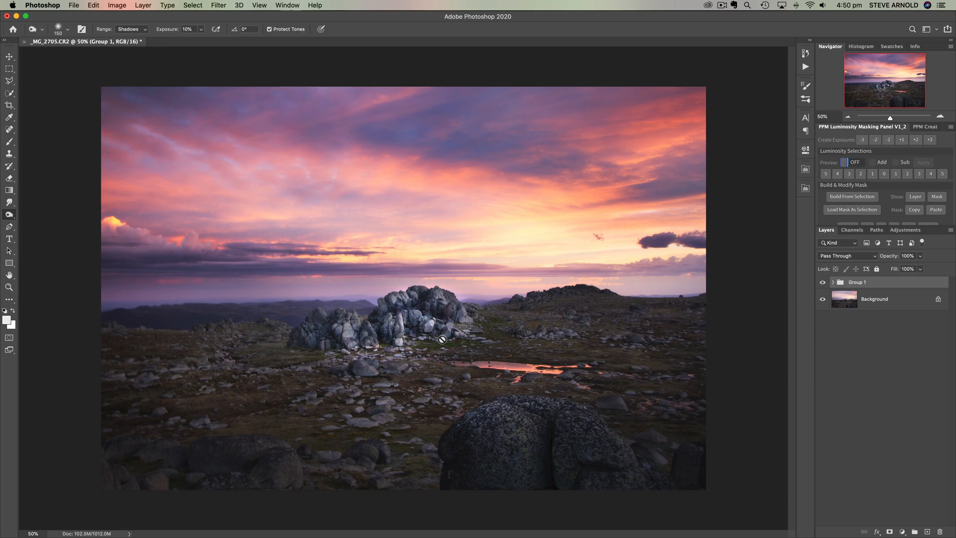
pyautogui.moveTo(437, 314)
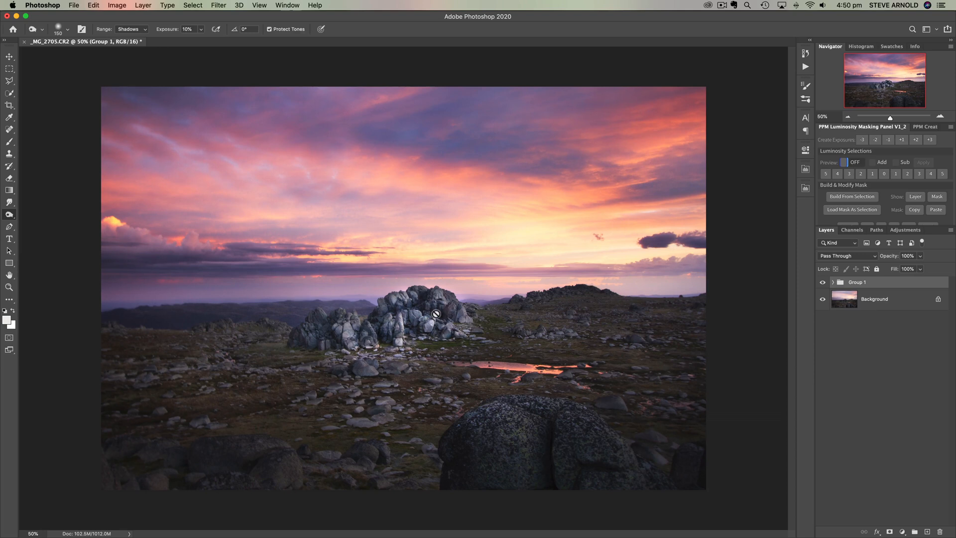